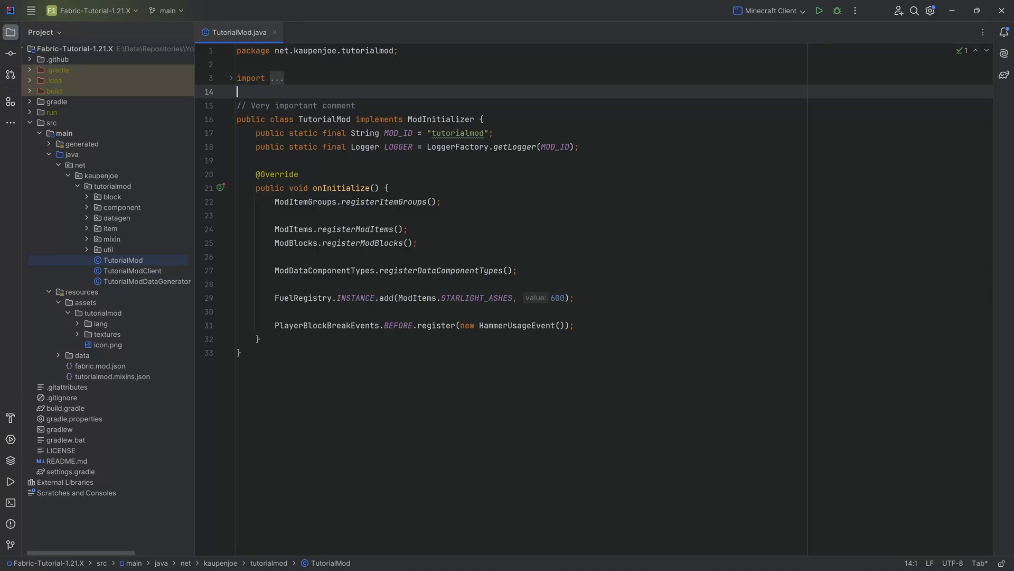
# - Review the pink garnet helmet, chestplate, leggings and boots registrations in ModItems.java
pyautogui.click(109, 228)
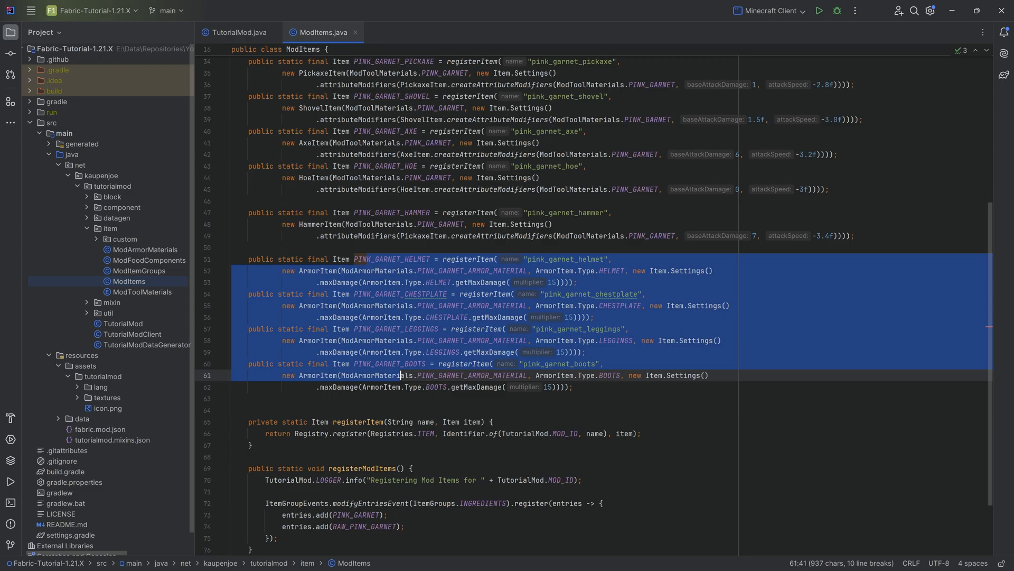
pyautogui.click(240, 247)
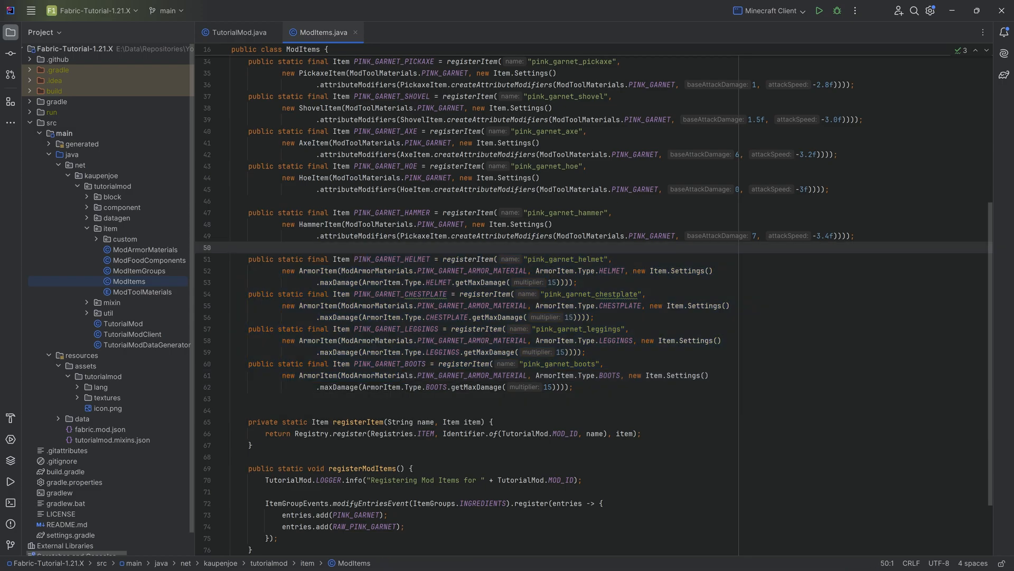
pyautogui.click(124, 239)
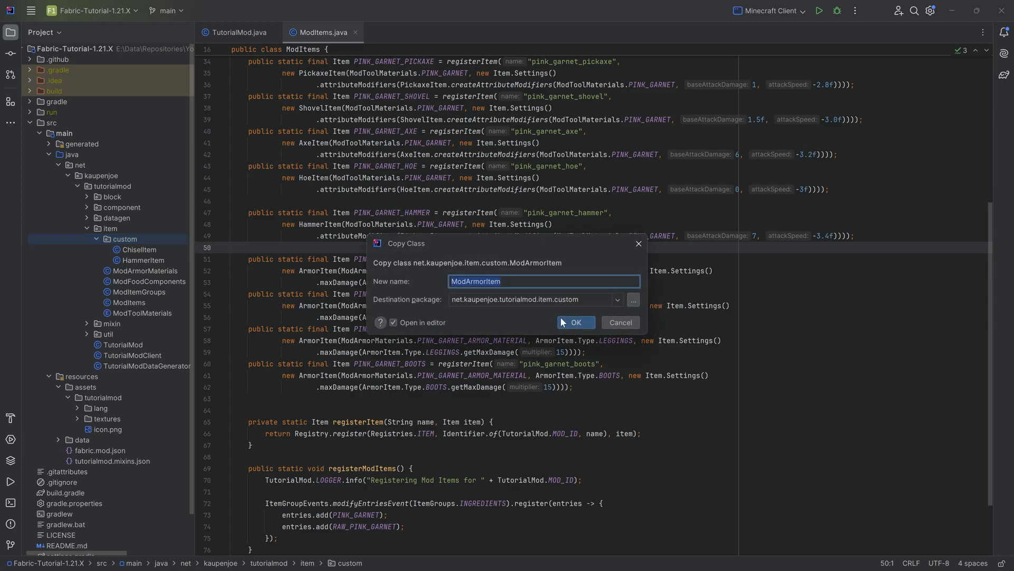
pyautogui.moveTo(507, 235)
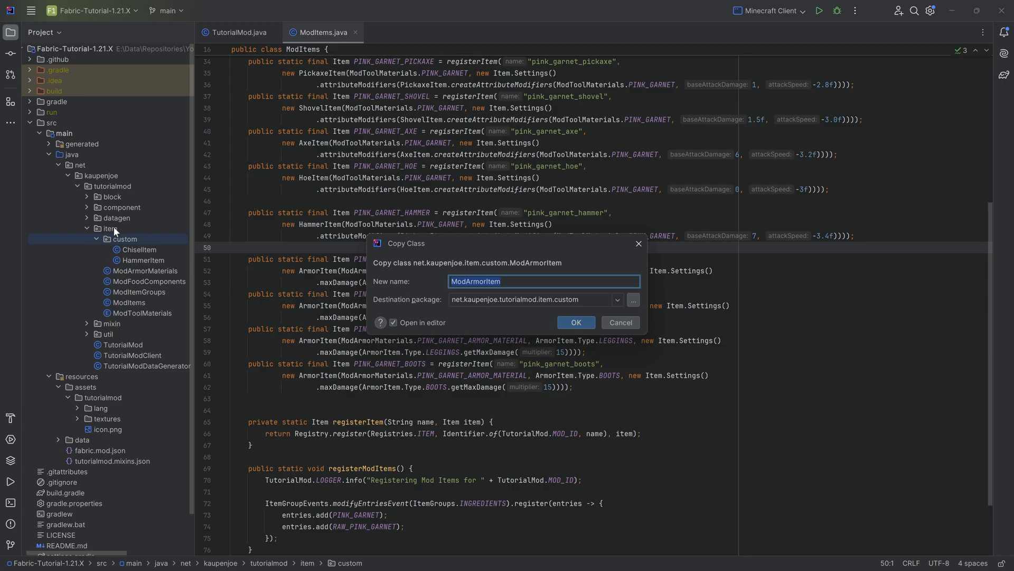
# - Confirm the Copy Class dialog to create ModArmorItem in the item.custom package
pyautogui.click(574, 322)
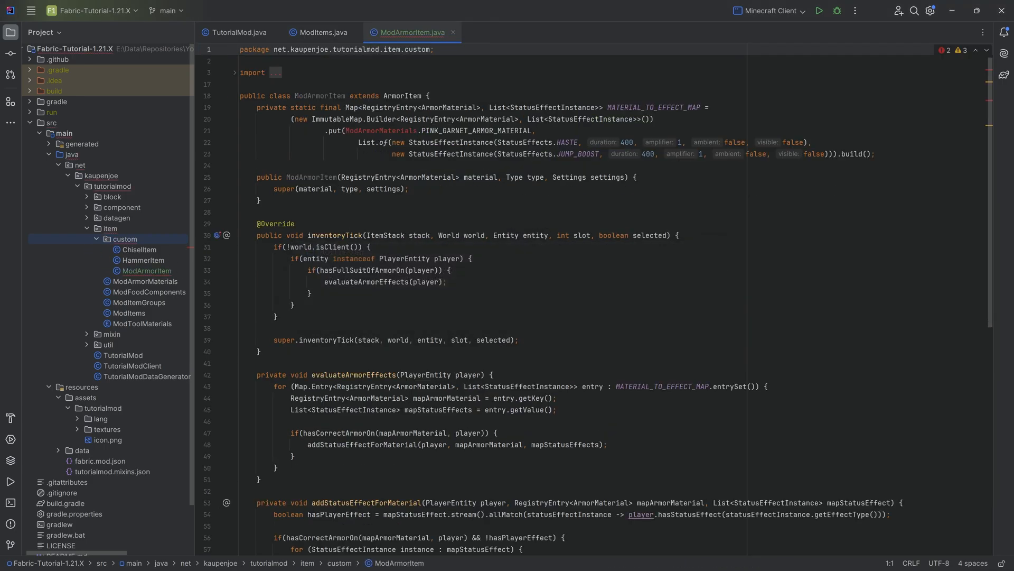
# - Import ModArmorMaterials so PINK_GARNET_ARMOR_MATERIAL resolves and the unused import is removed
pyautogui.doubleClick(381, 131)
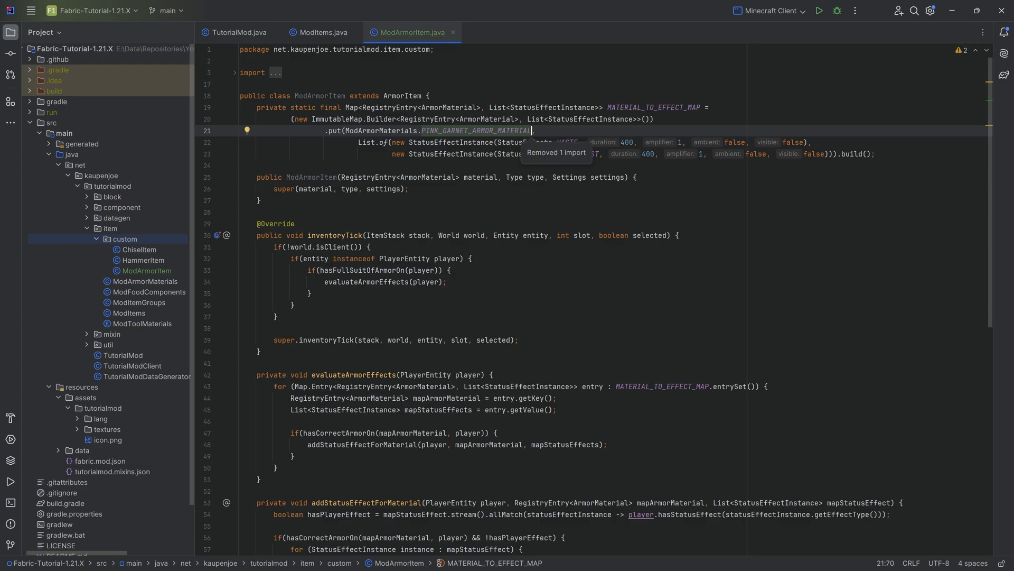
pyautogui.click(241, 84)
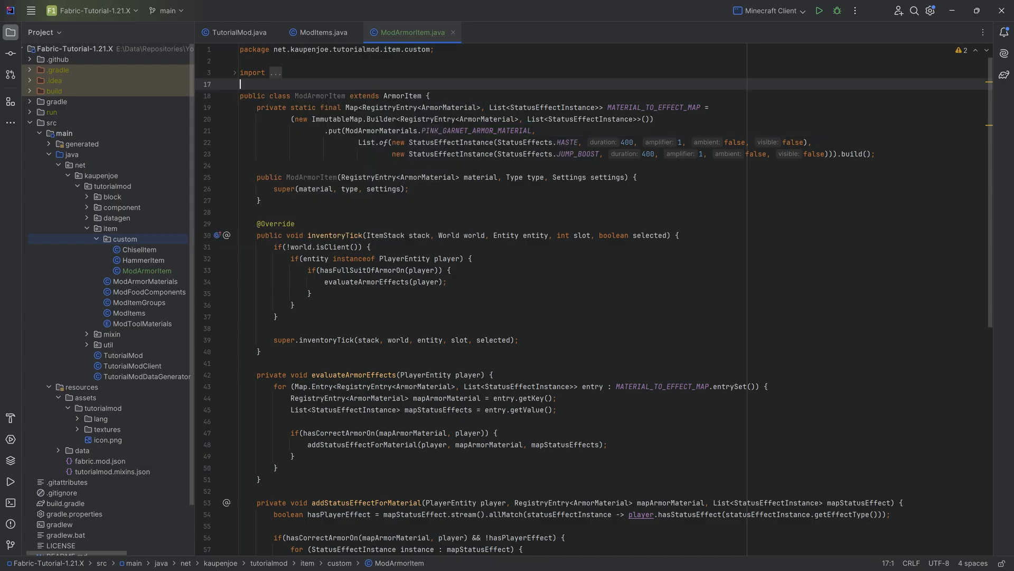
pyautogui.scroll(-3)
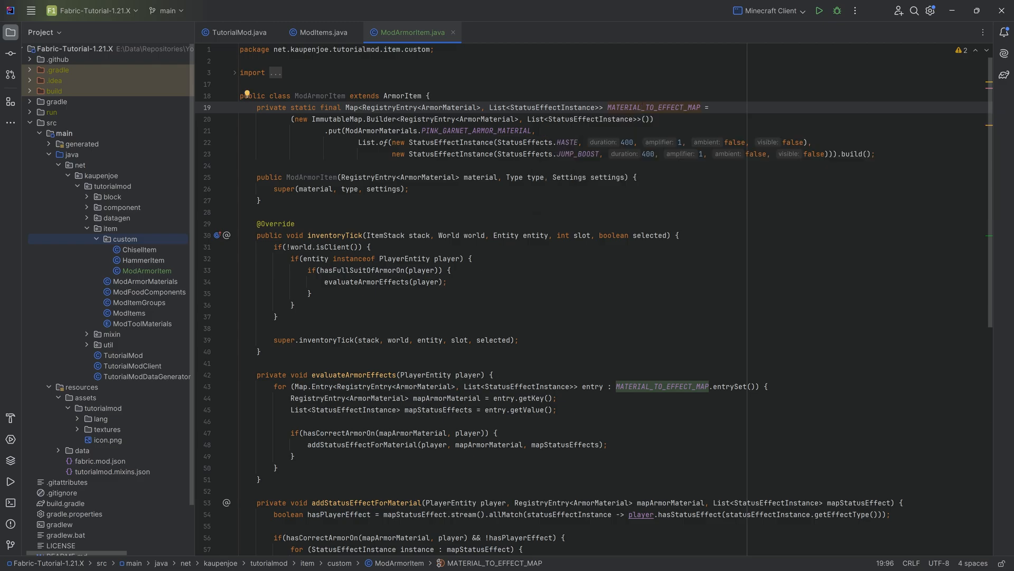
# - Change the HASTE StatusEffectInstance amplifier in MATERIAL_TO_EFFECT_MAP from 1 to 2
pyautogui.click(571, 108)
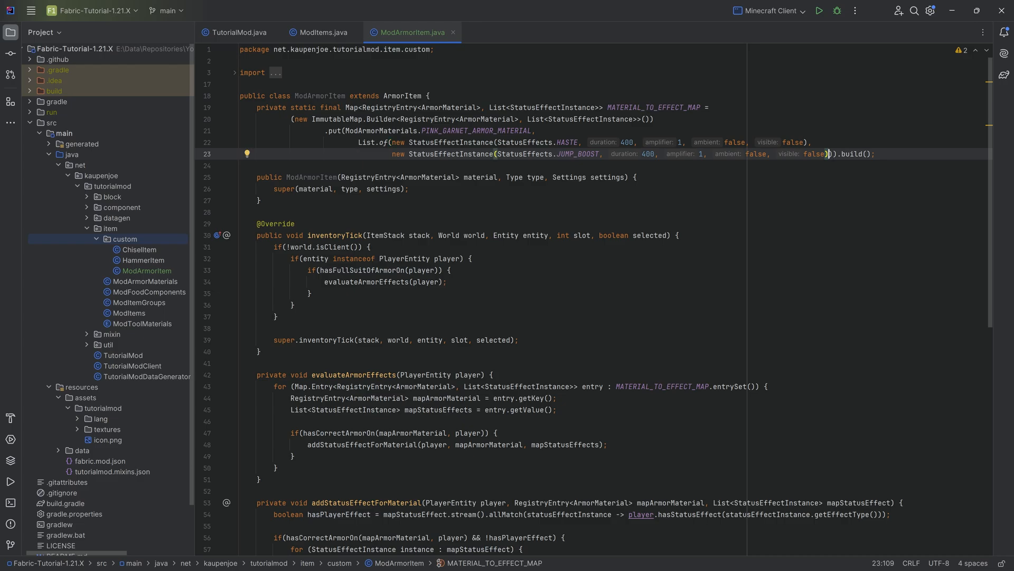
pyautogui.press('enter')
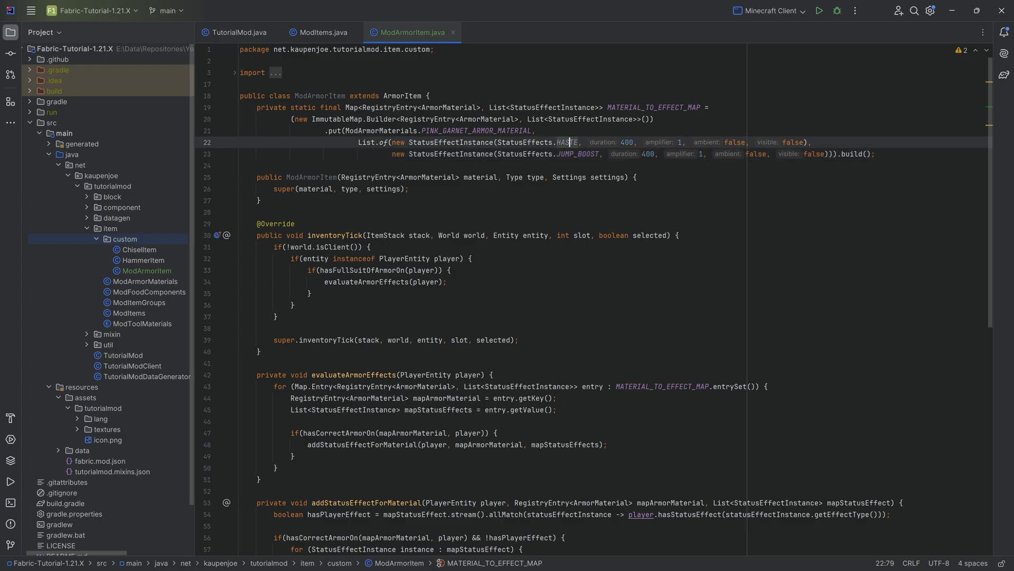
pyautogui.click(572, 155)
pyautogui.write('2')
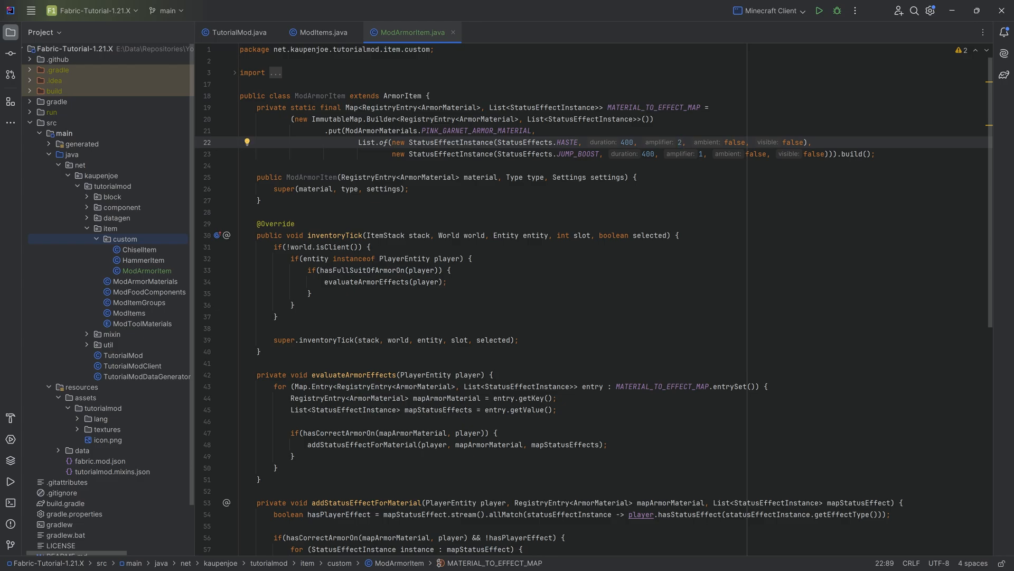
pyautogui.doubleClick(625, 141)
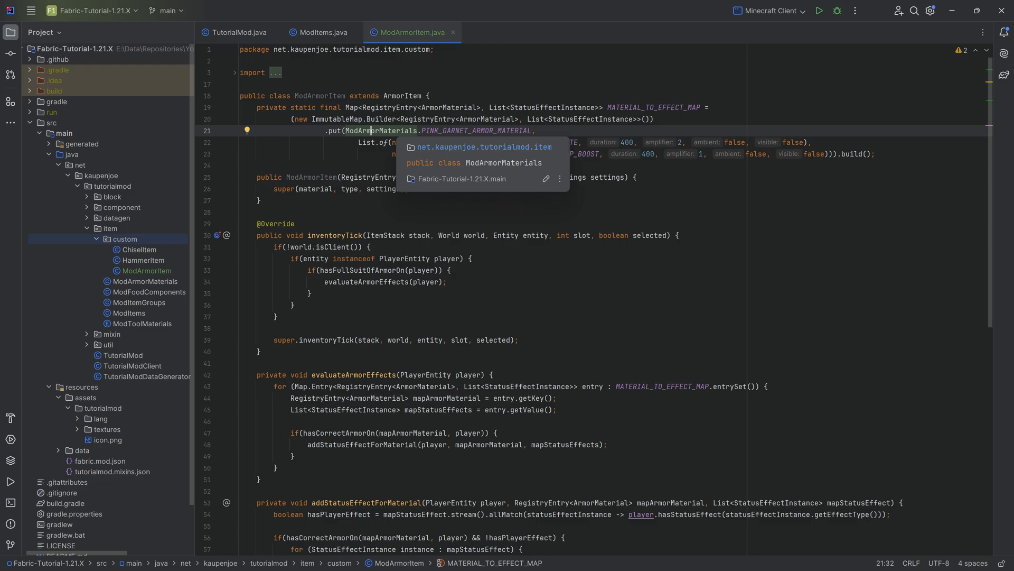
pyautogui.press('Escape')
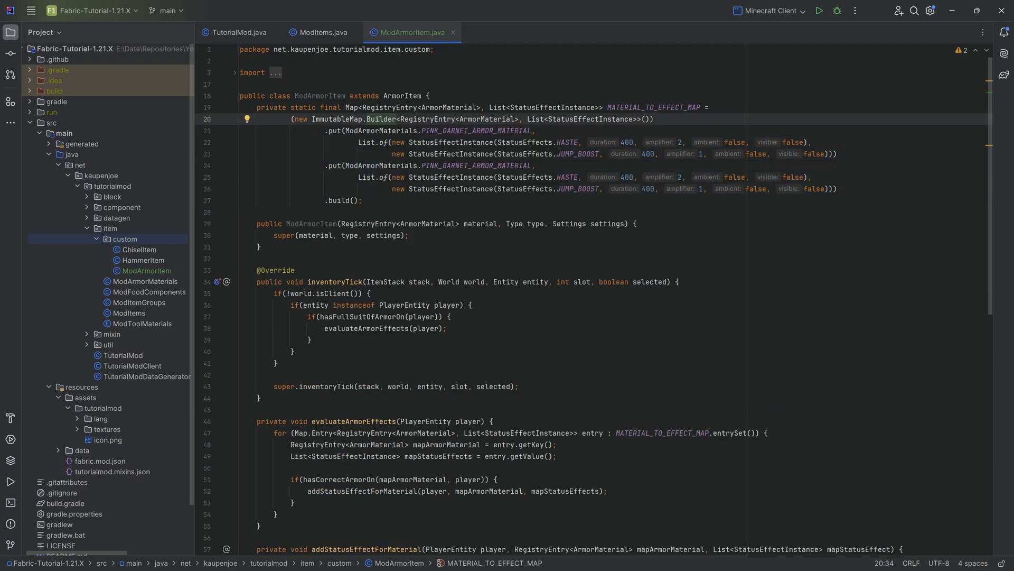
# - Rename the duplicate to PINK_GARNET_ARMOR_MATERIAL_2, inspect its Haste effect, then delete that entry
pyautogui.doubleClick(475, 165)
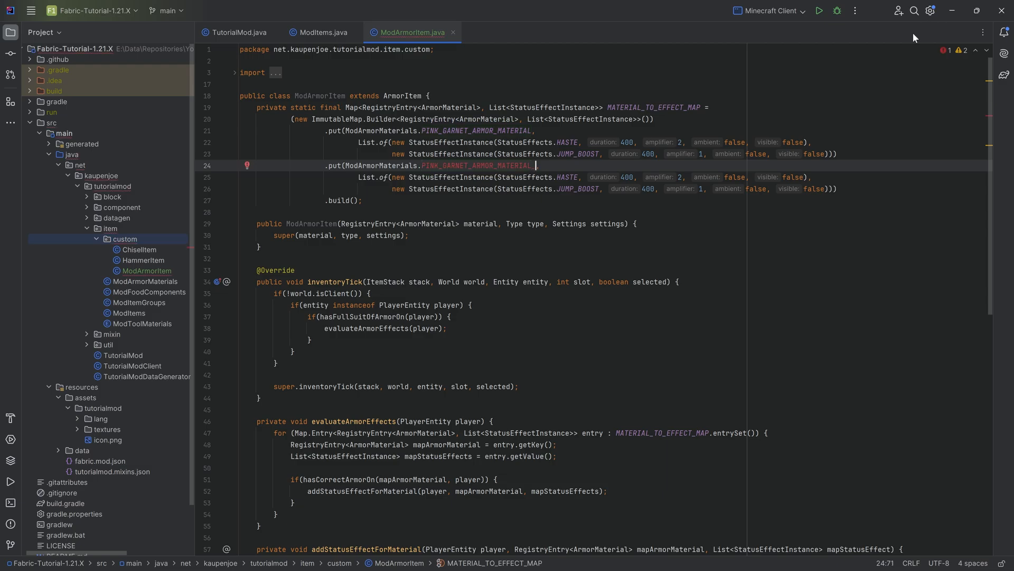
pyautogui.write('_2')
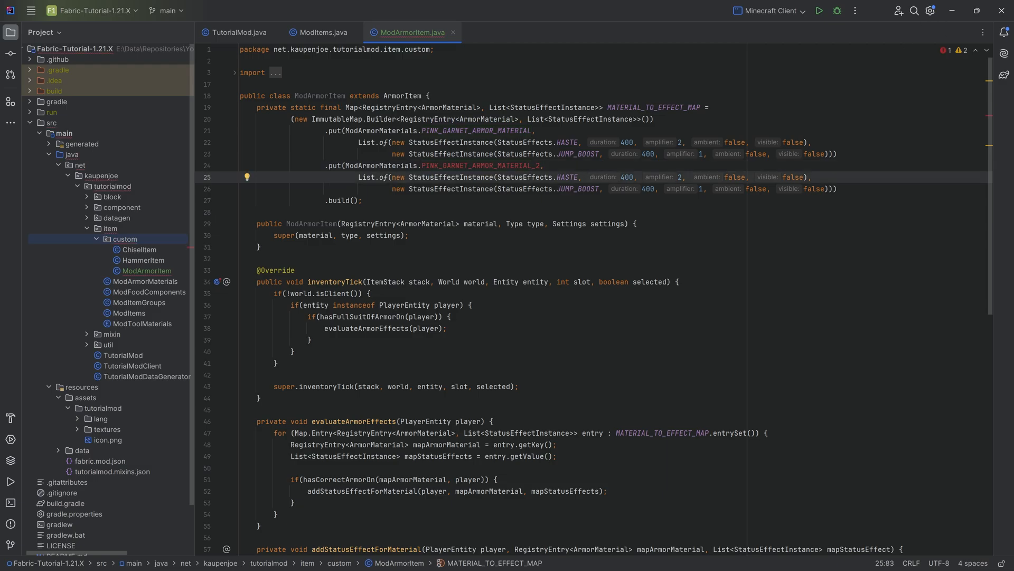
pyautogui.click(564, 177)
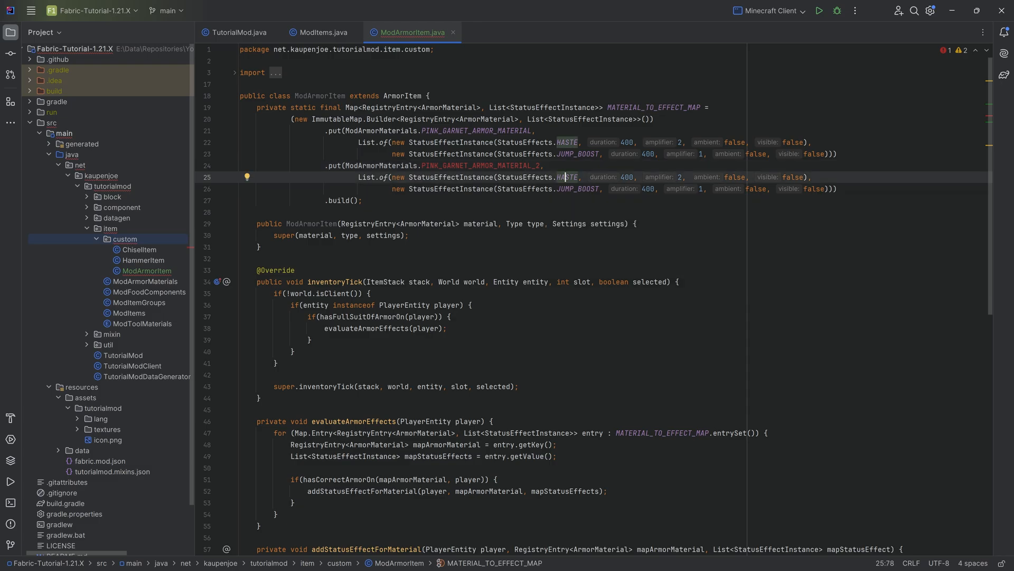
pyautogui.click(479, 166)
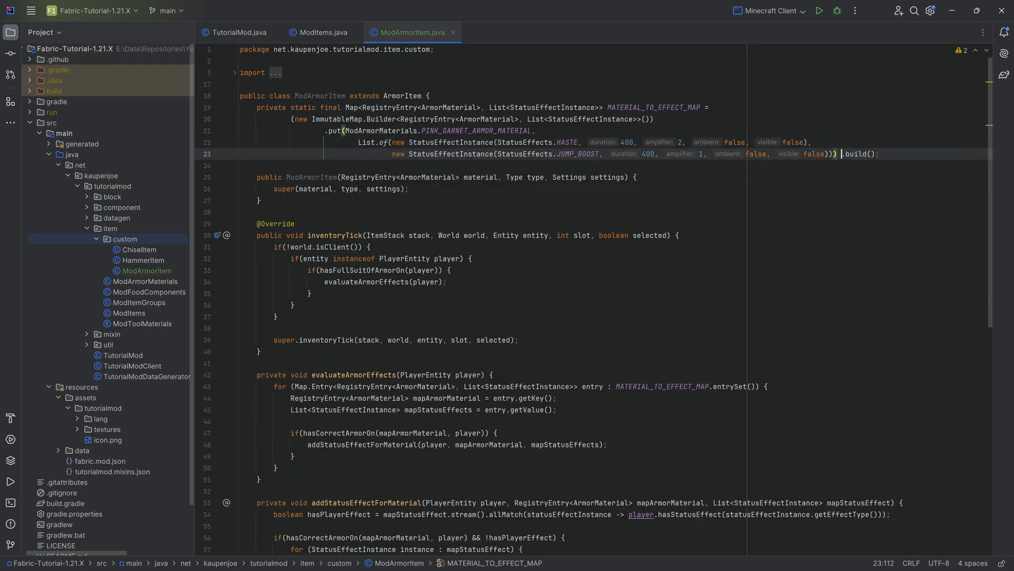
pyautogui.click(241, 165)
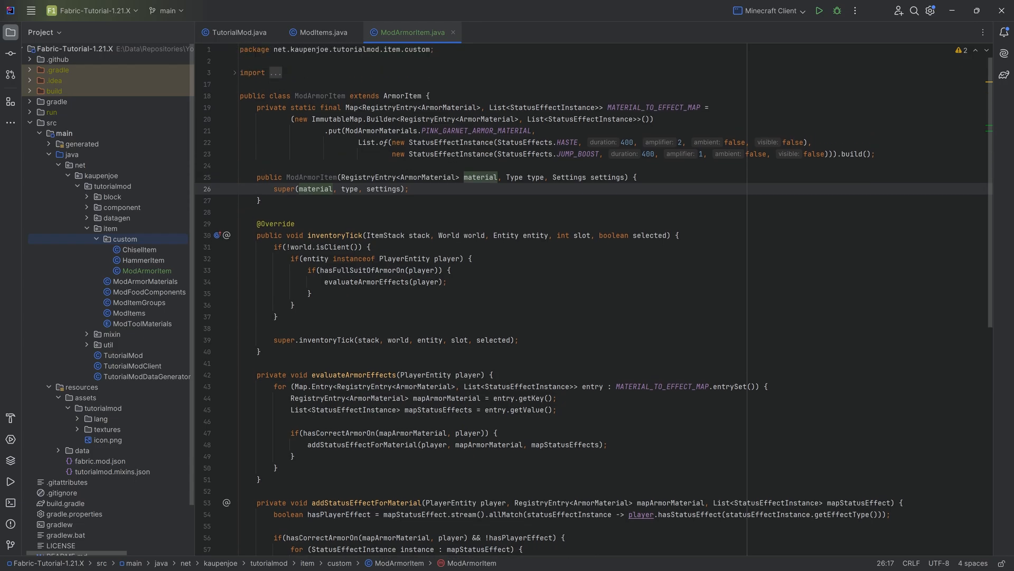
pyautogui.click(336, 235)
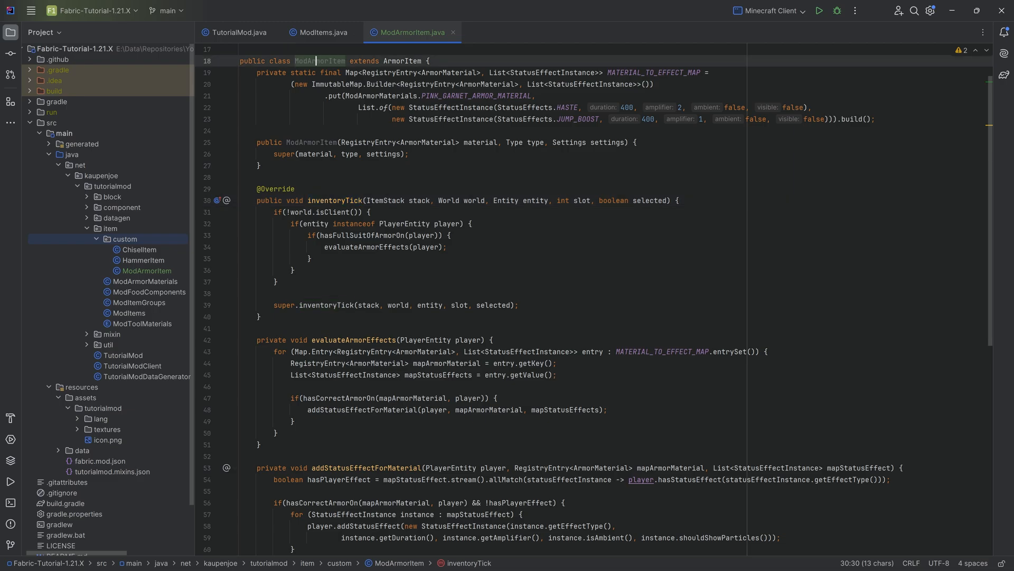
pyautogui.doubleClick(315, 61)
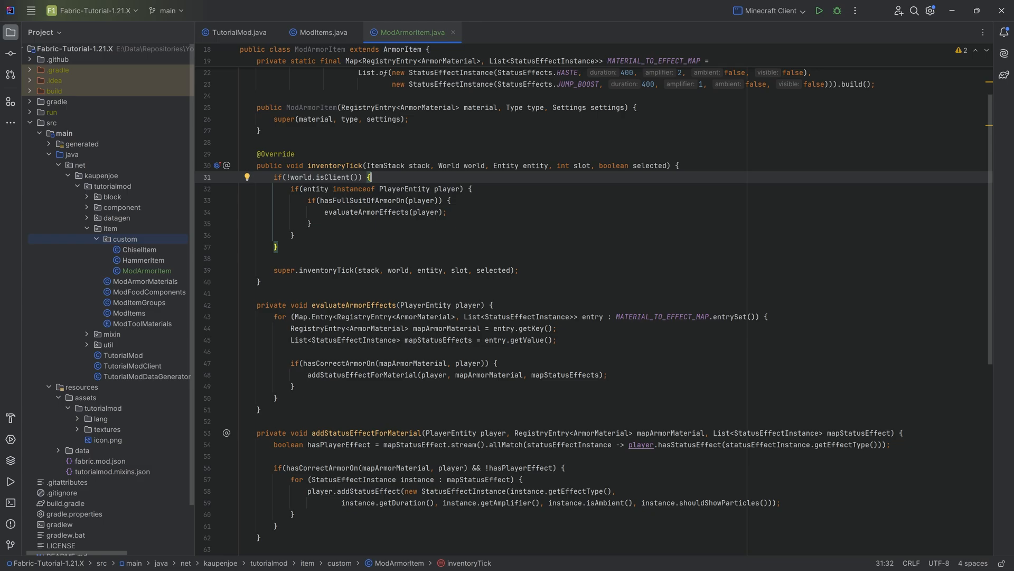
pyautogui.click(365, 204)
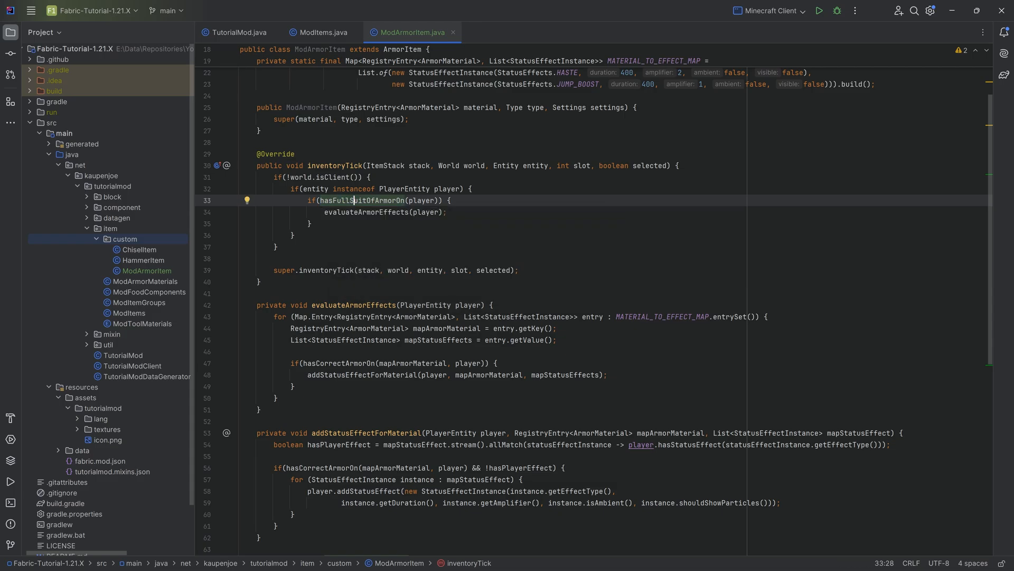
pyautogui.scroll(-3)
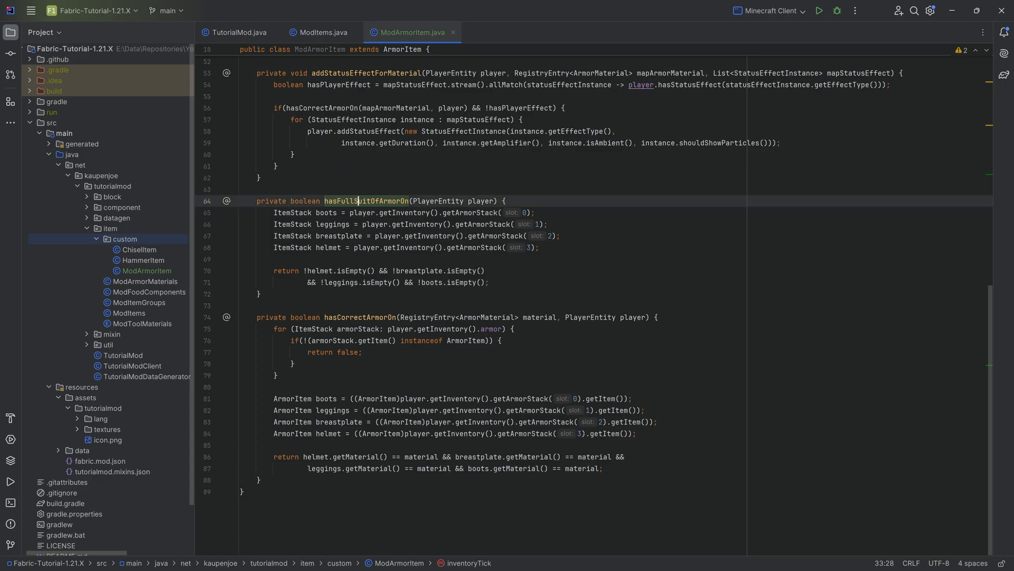
pyautogui.click(488, 224)
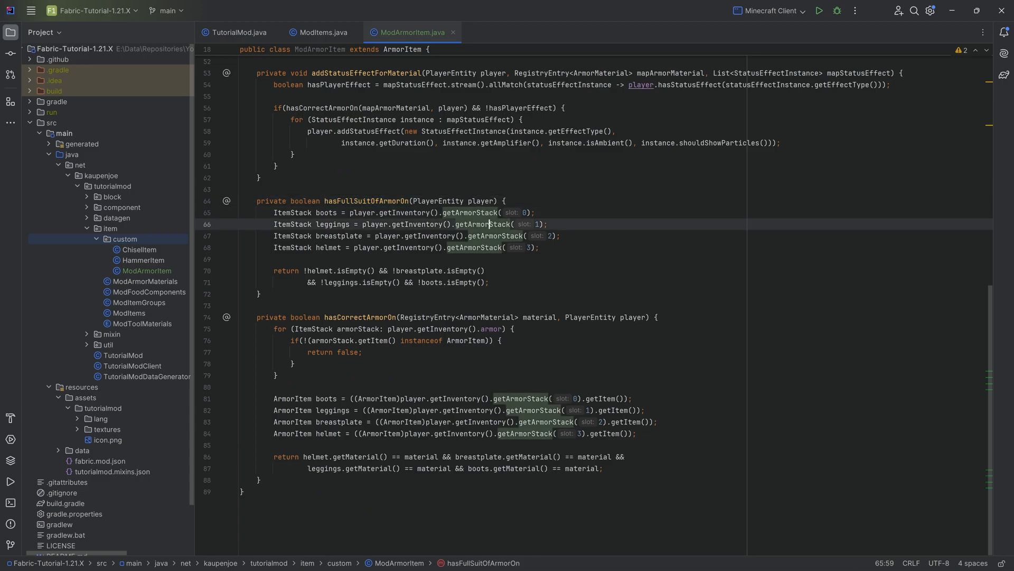
pyautogui.click(422, 236)
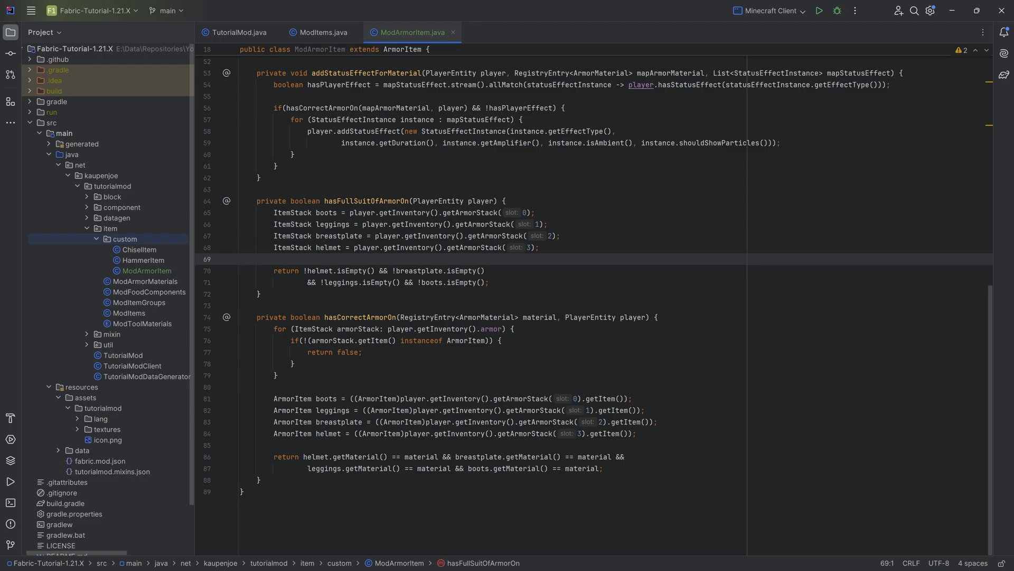
pyautogui.click(321, 270)
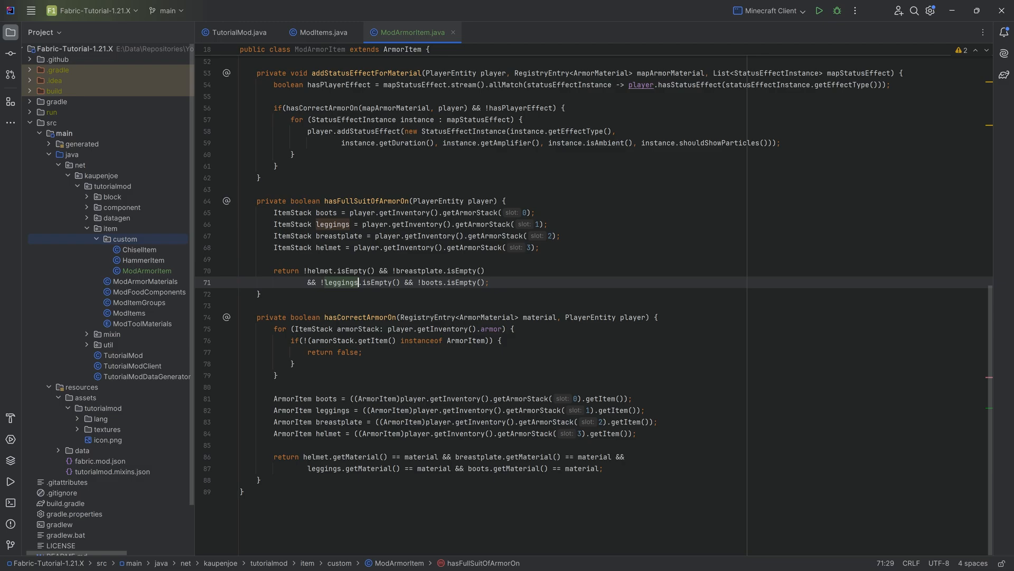
pyautogui.click(328, 270)
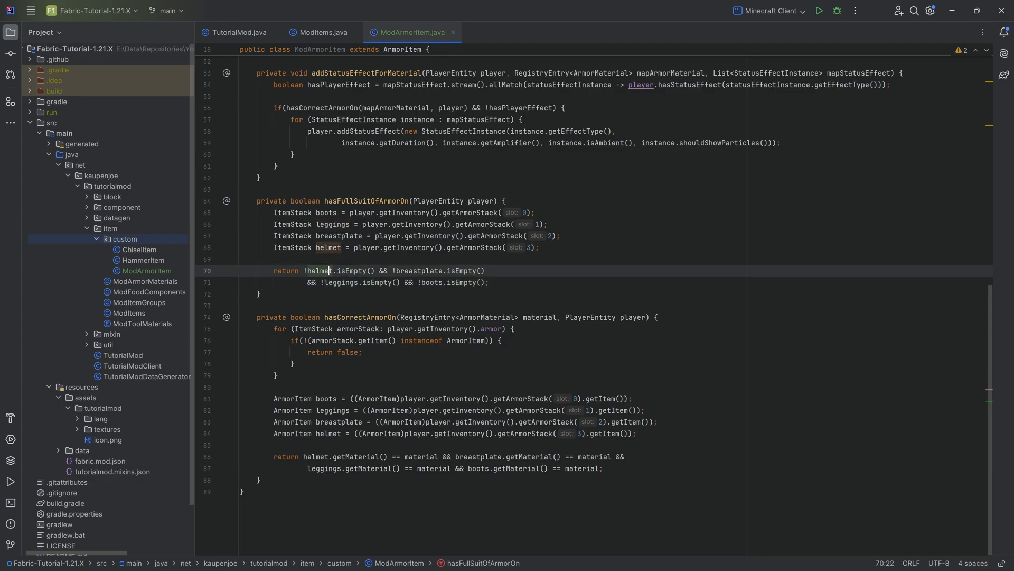
pyautogui.scroll(3)
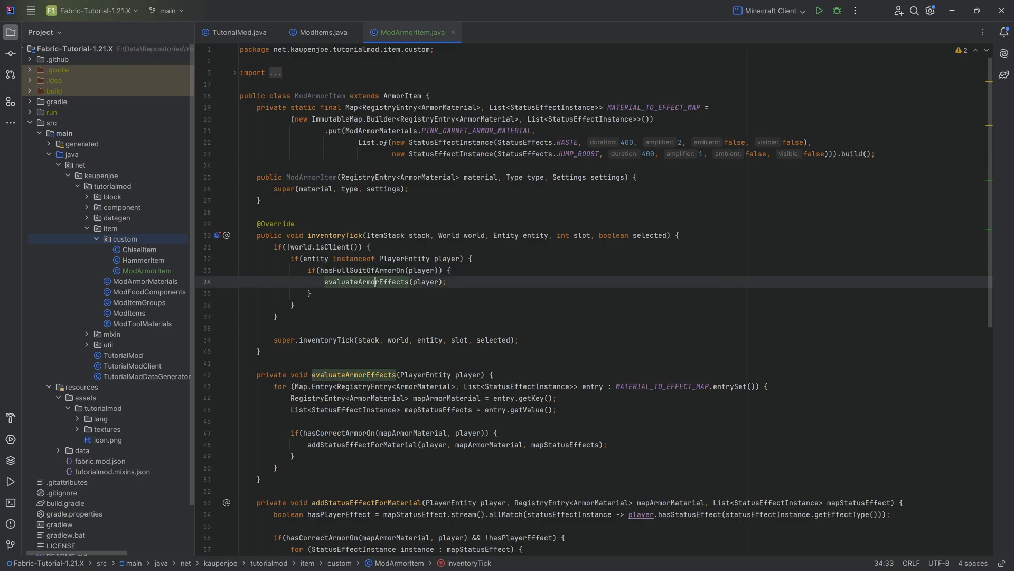
pyautogui.doubleClick(364, 178)
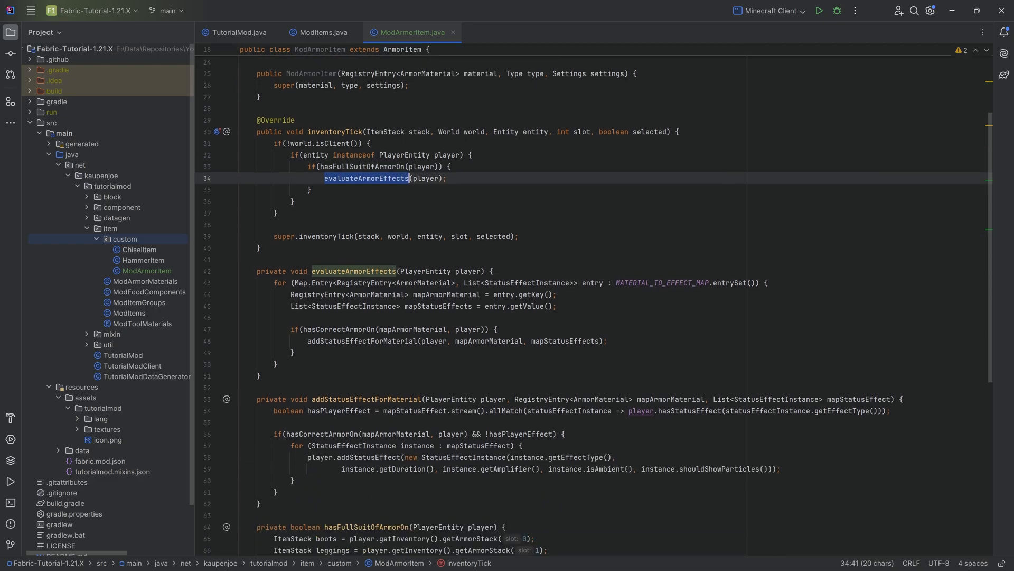
pyautogui.click(258, 374)
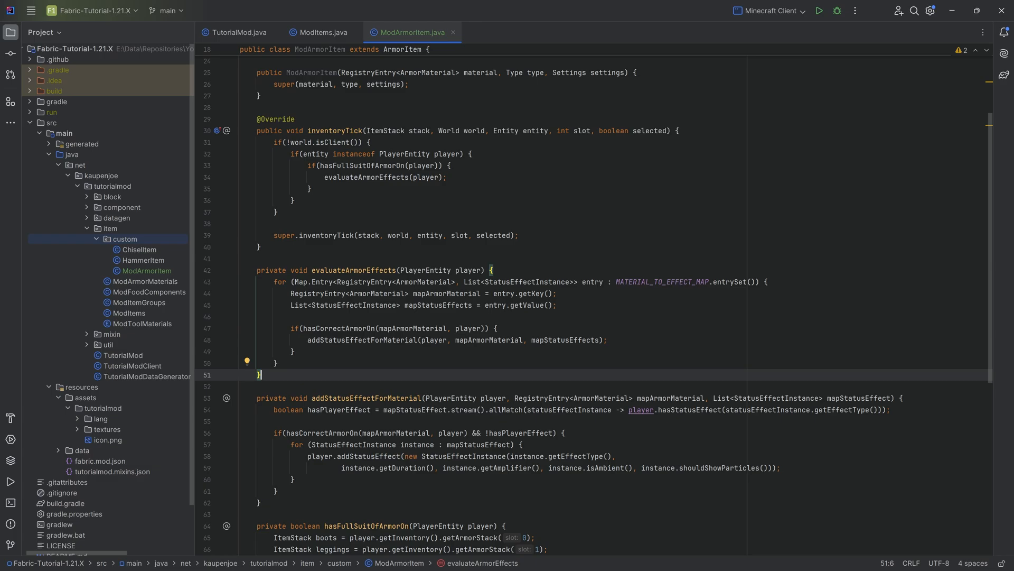
pyautogui.click(656, 282)
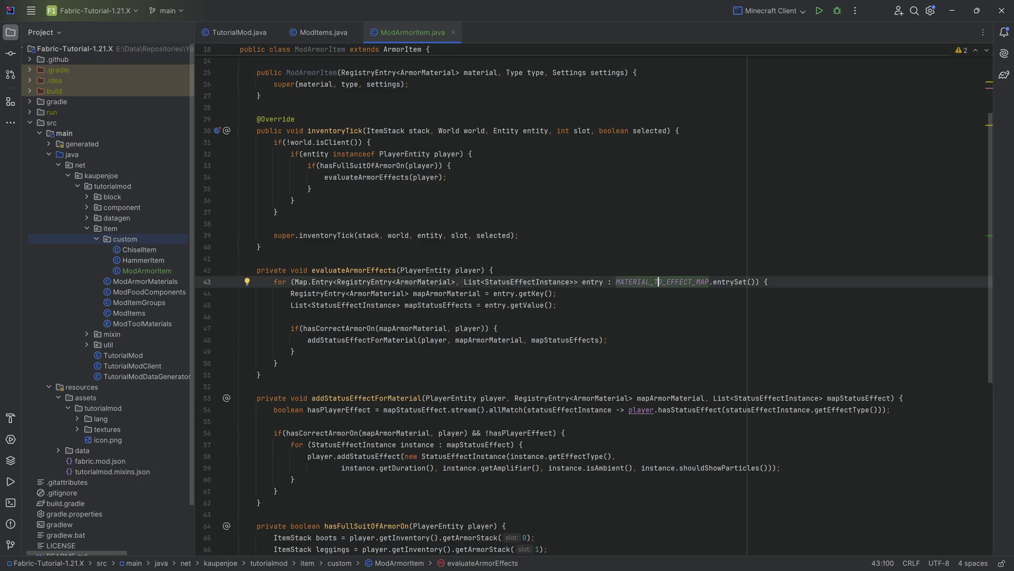
pyautogui.click(428, 293)
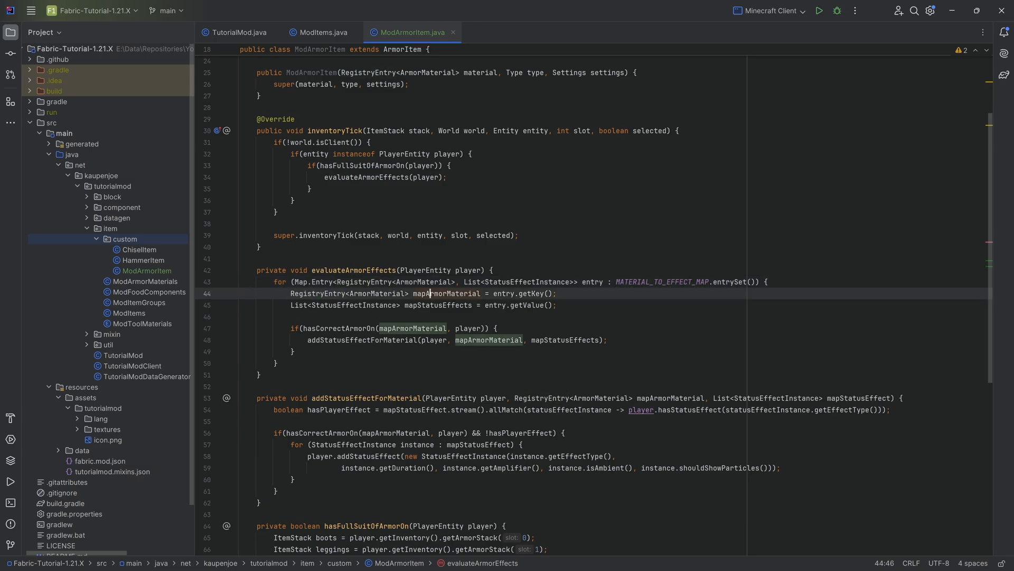
pyautogui.click(414, 304)
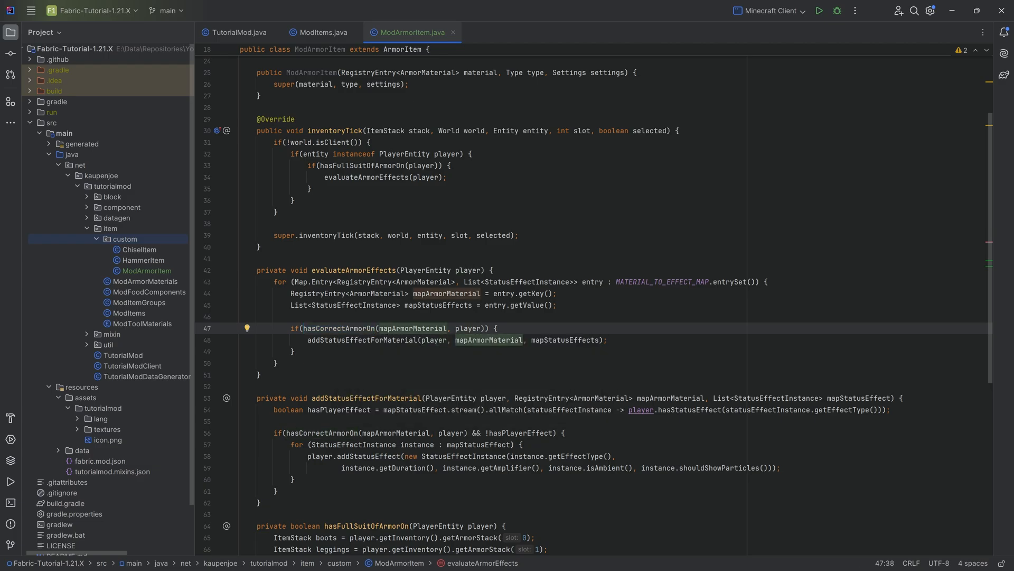
pyautogui.scroll(-3)
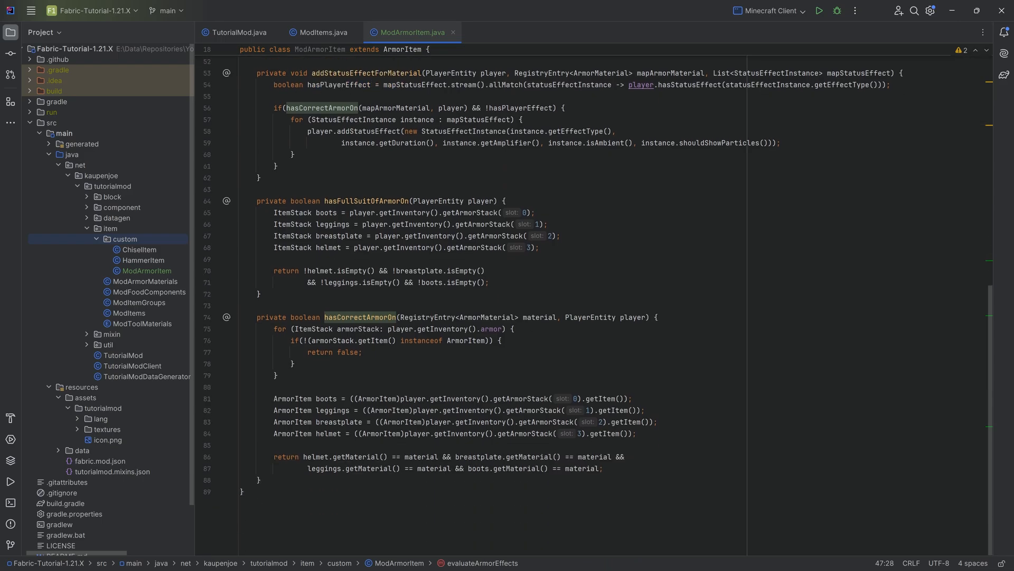
pyautogui.click(356, 318)
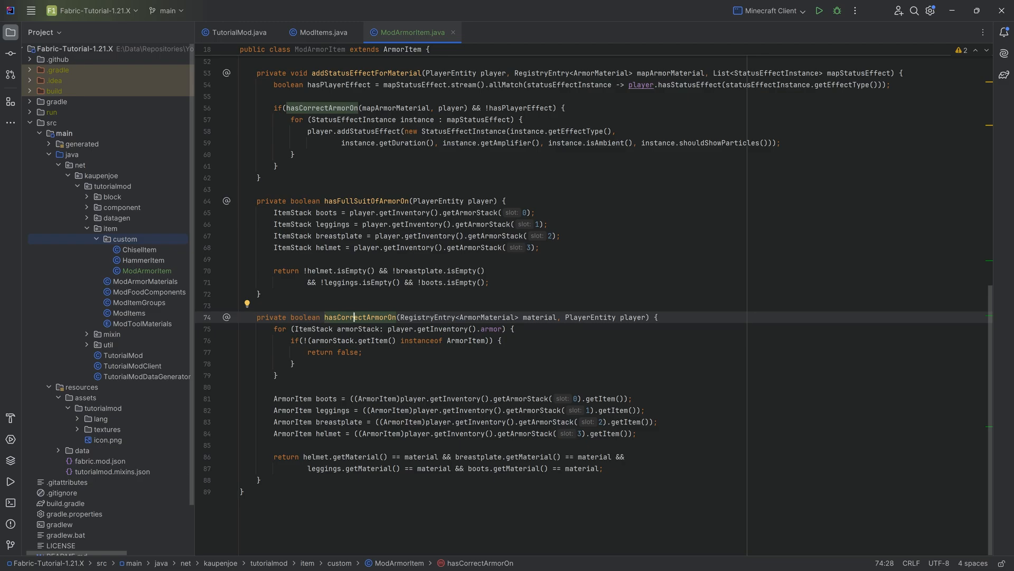
pyautogui.click(357, 201)
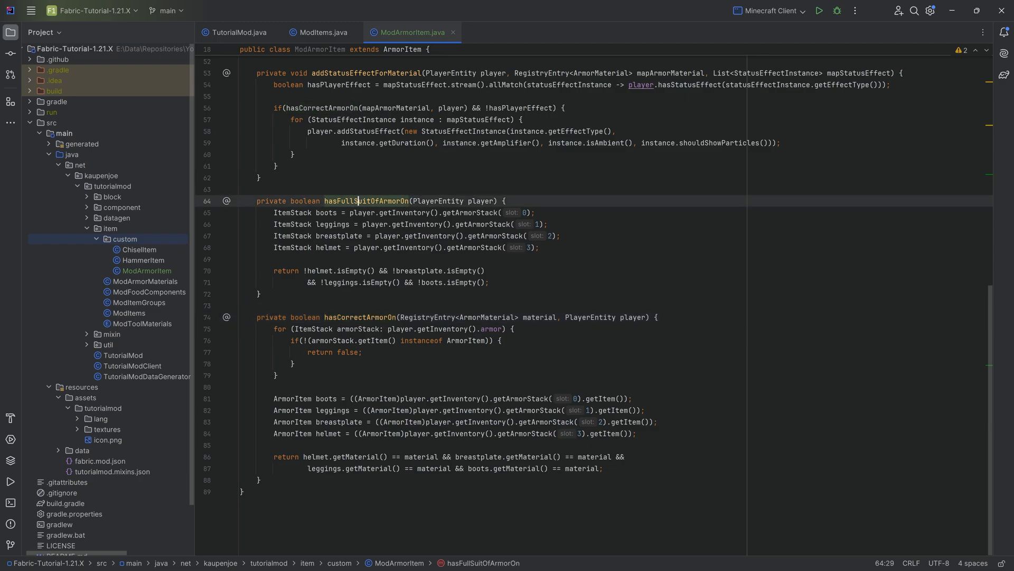
pyautogui.click(371, 317)
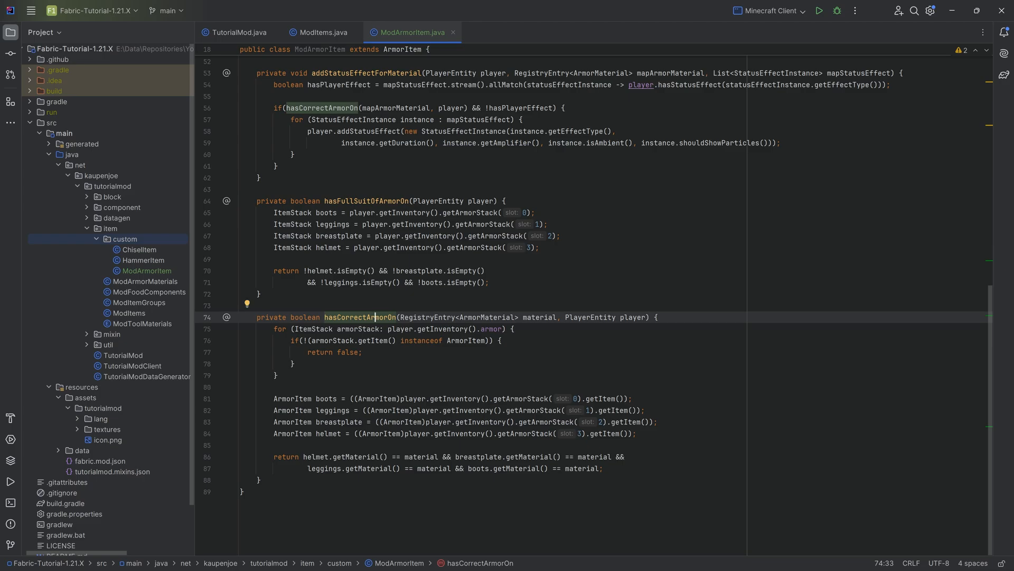
pyautogui.click(275, 378)
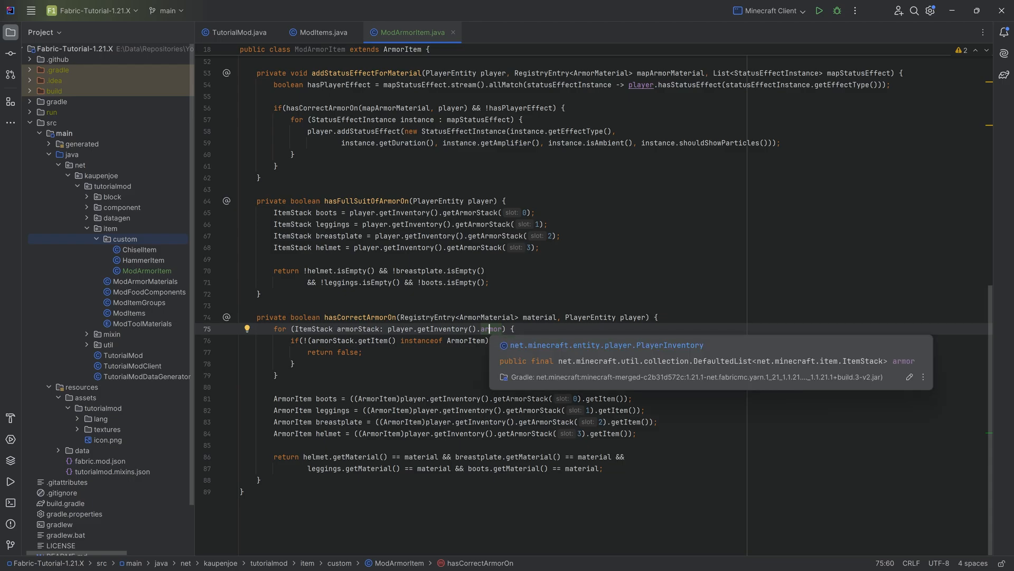
pyautogui.moveTo(819, 370)
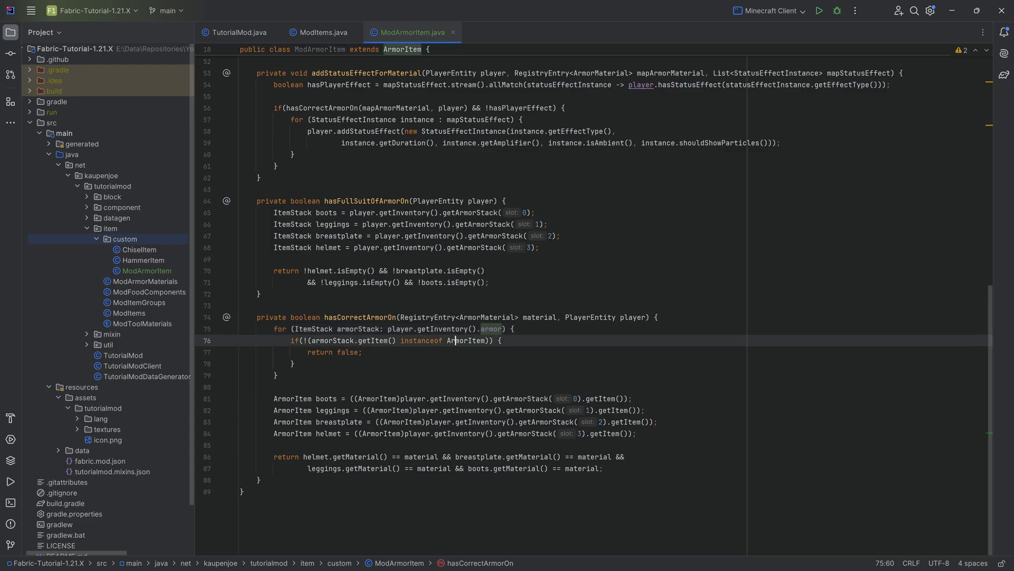
pyautogui.doubleClick(465, 340)
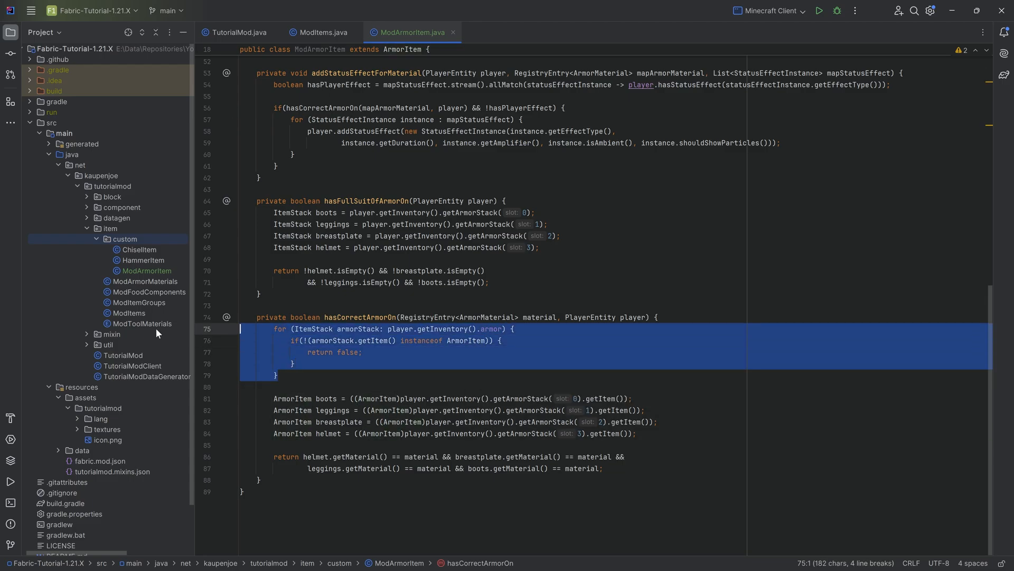
pyautogui.click(363, 352)
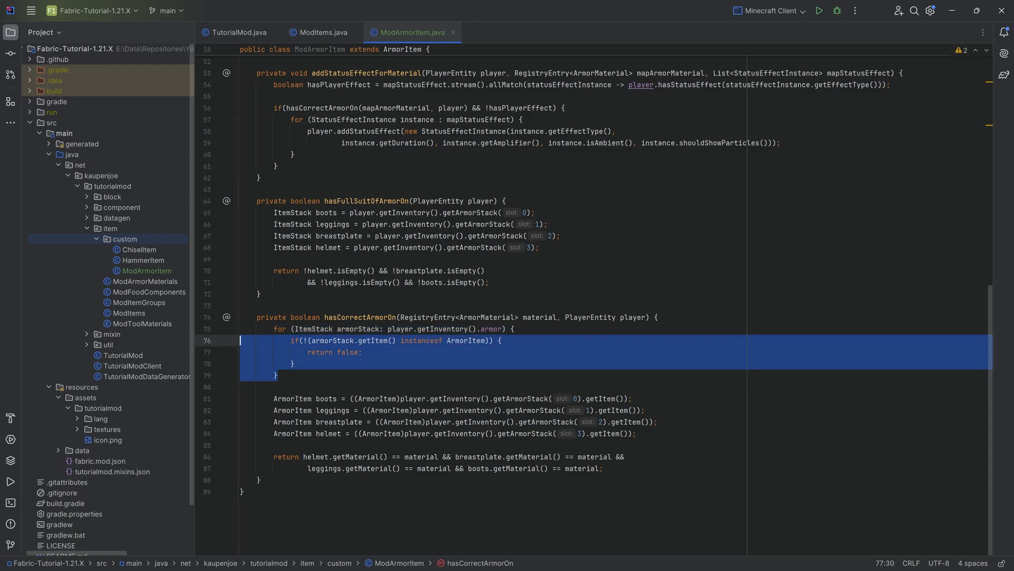
pyautogui.click(326, 363)
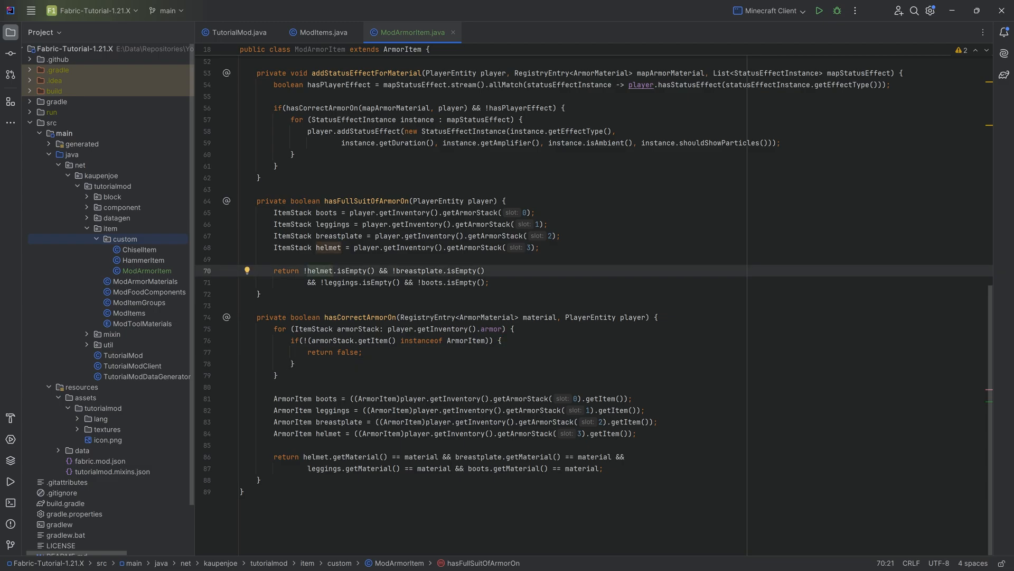
pyautogui.click(293, 362)
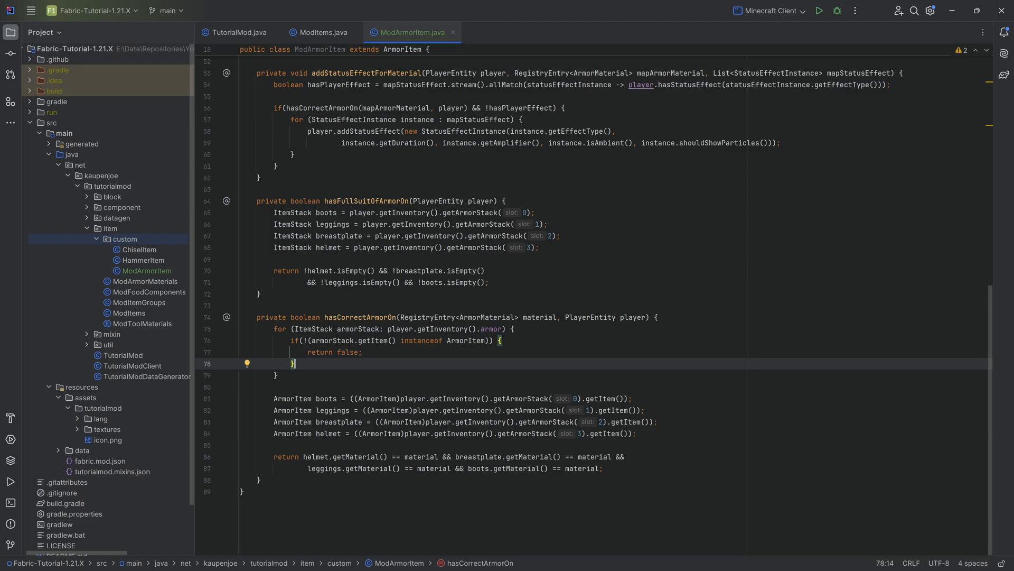
pyautogui.click(278, 376)
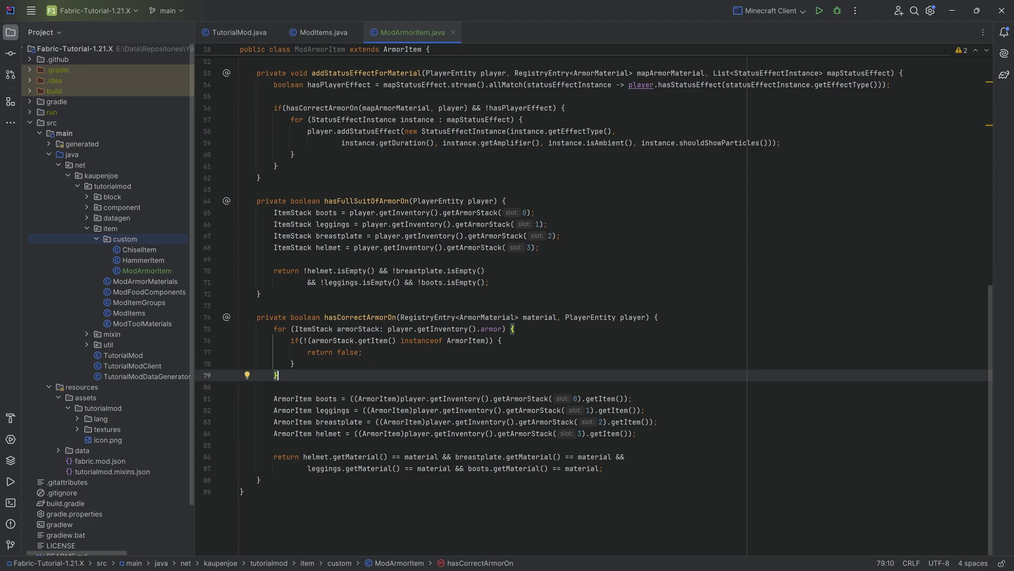
pyautogui.doubleClick(467, 340)
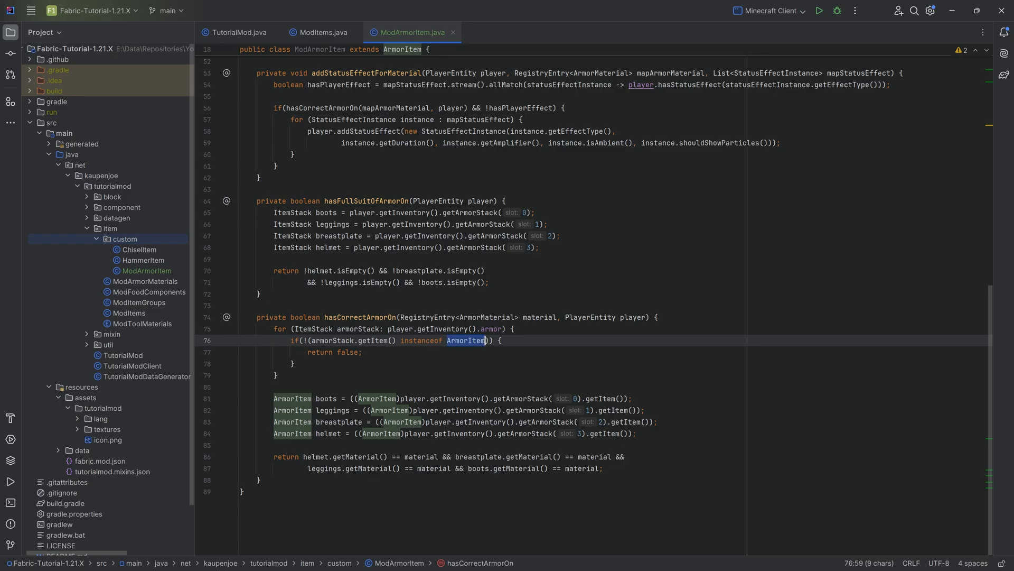
pyautogui.click(371, 398)
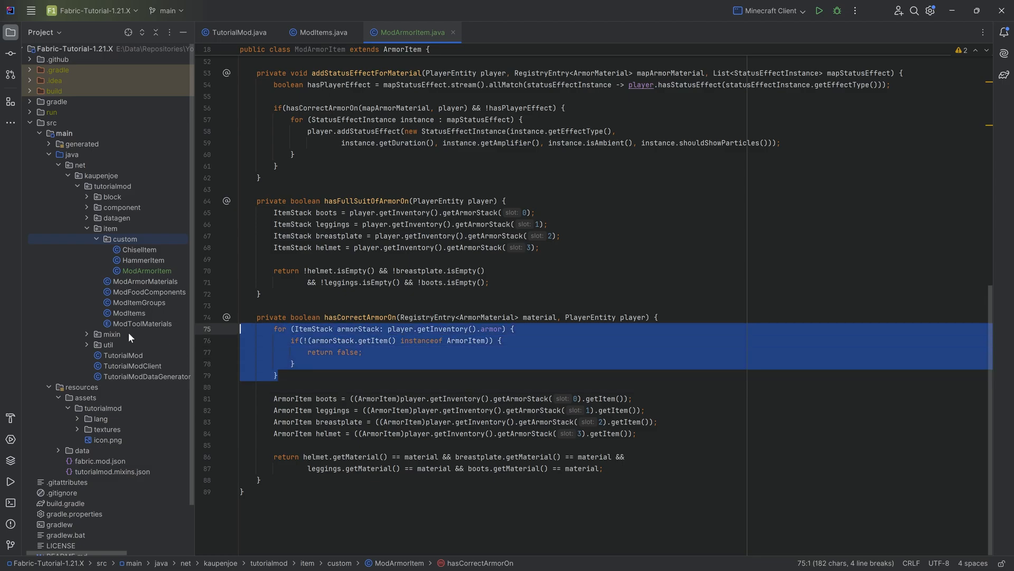
pyautogui.click(293, 363)
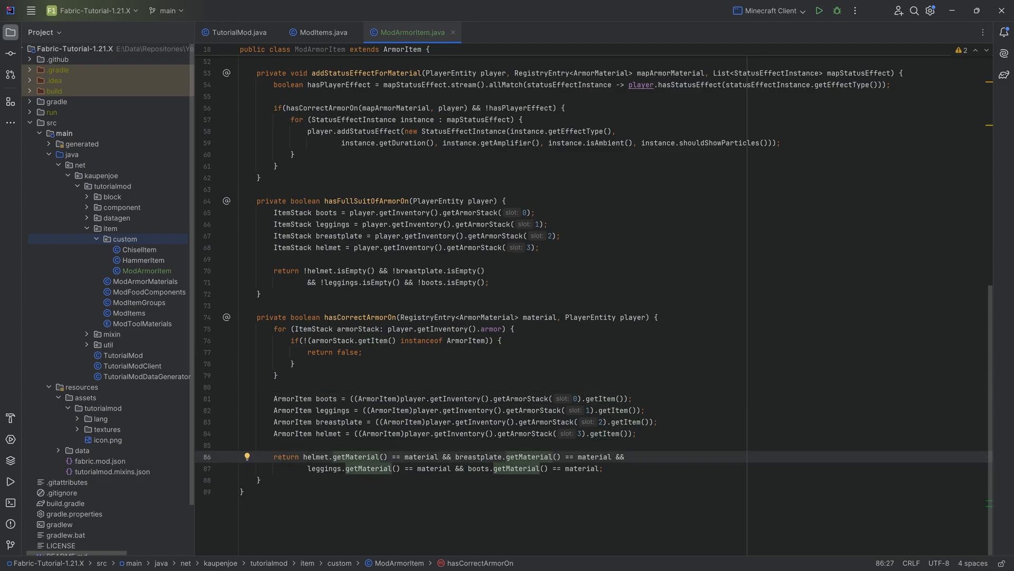
pyautogui.click(315, 456)
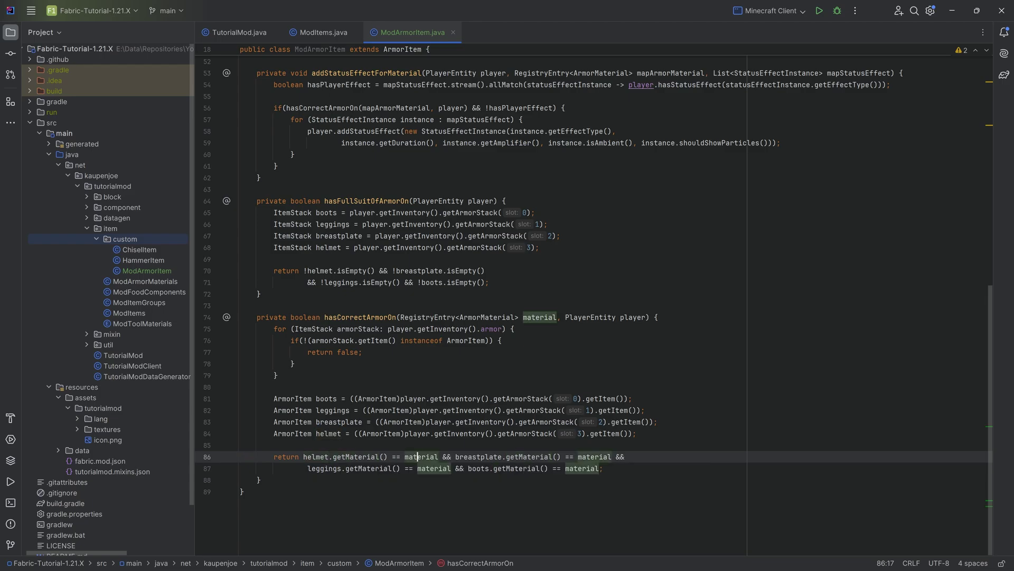
pyautogui.click(537, 317)
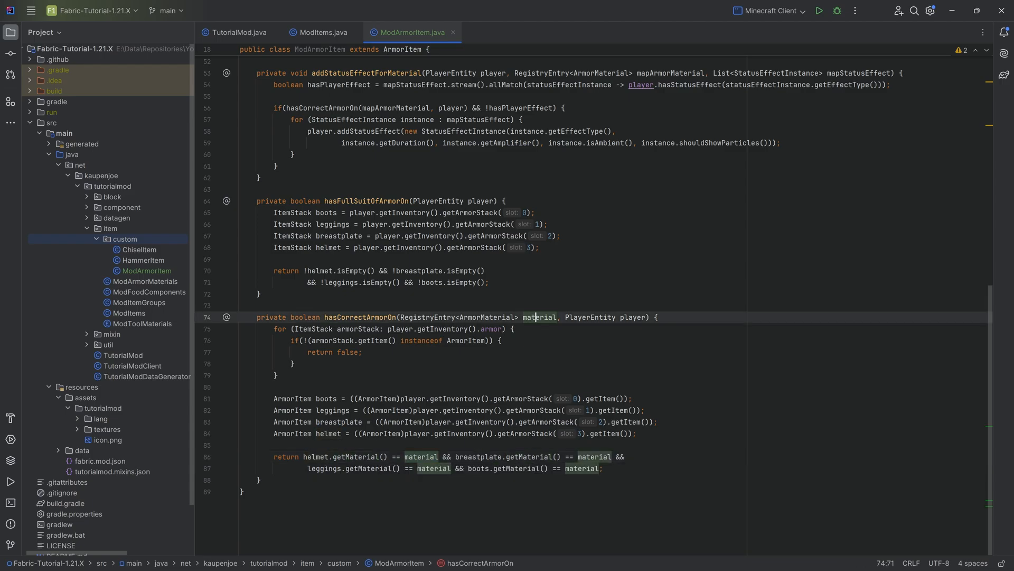
pyautogui.scroll(3)
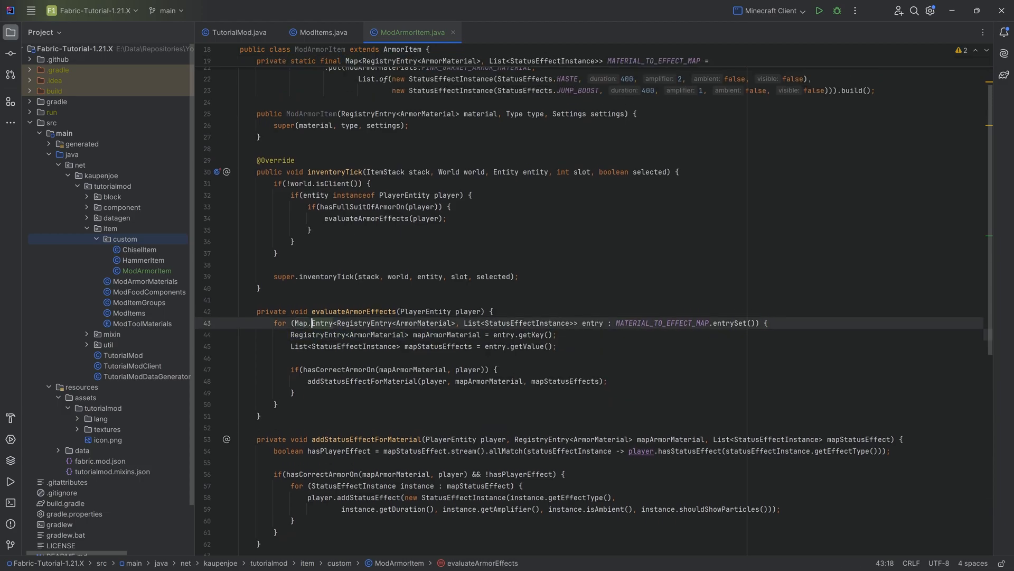
pyautogui.scroll(3)
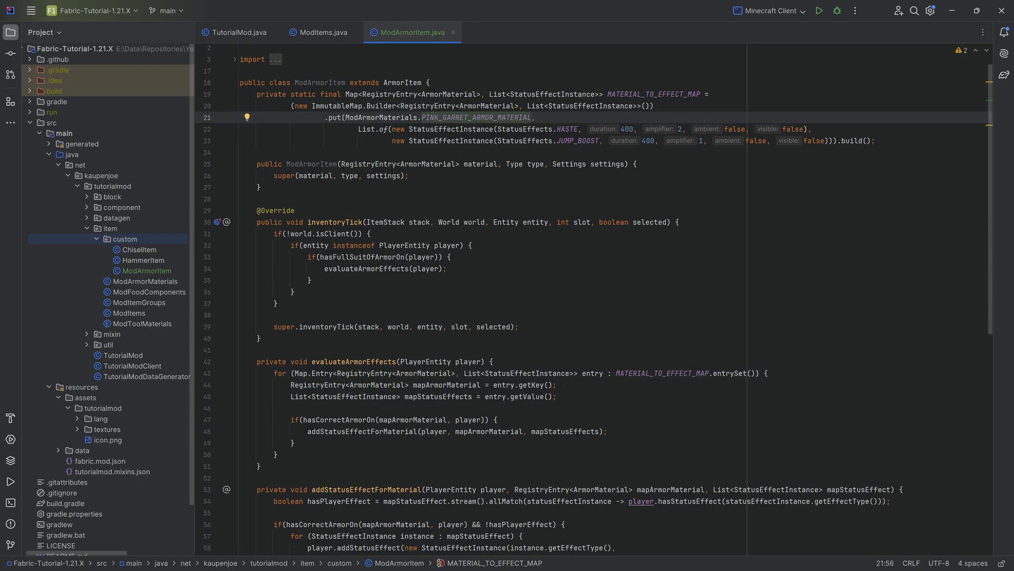
pyautogui.scroll(-3)
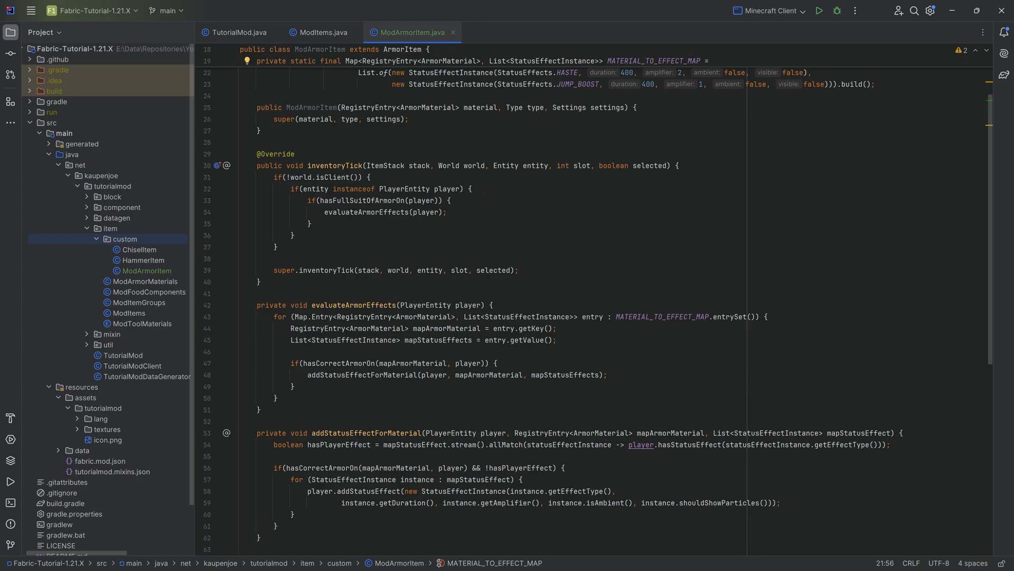
pyautogui.click(402, 363)
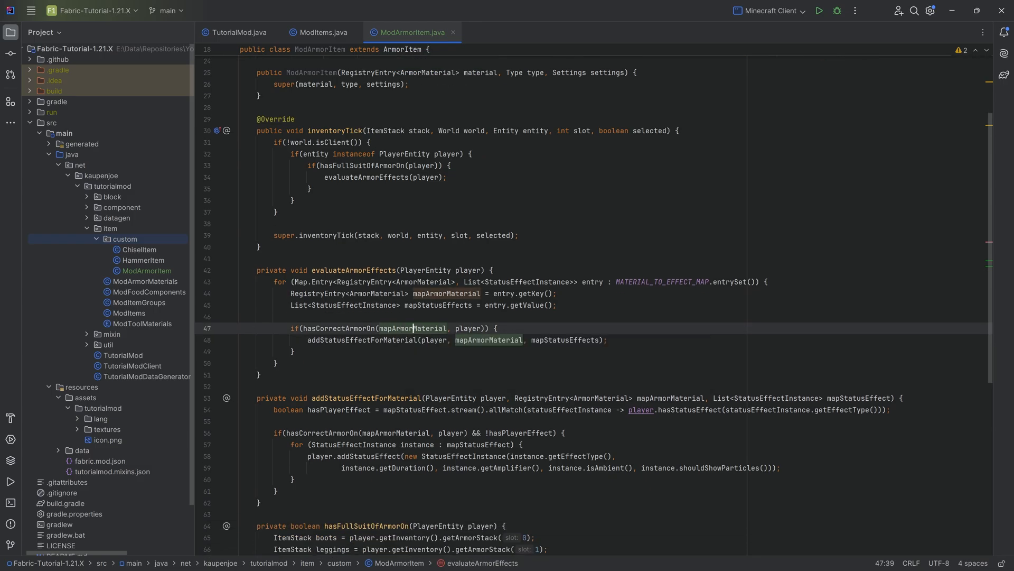
pyautogui.doubleClick(412, 329)
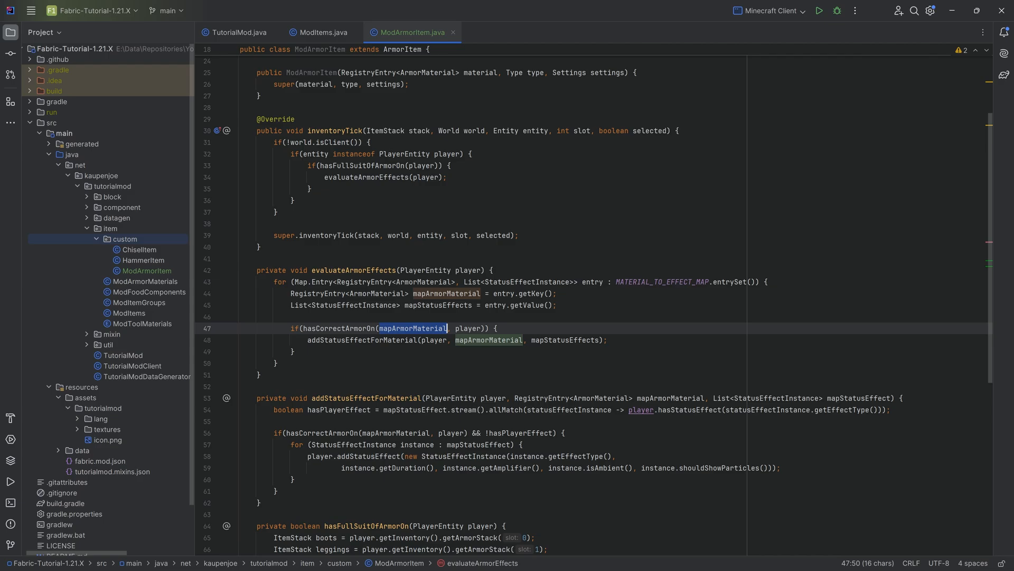
pyautogui.scroll(-3)
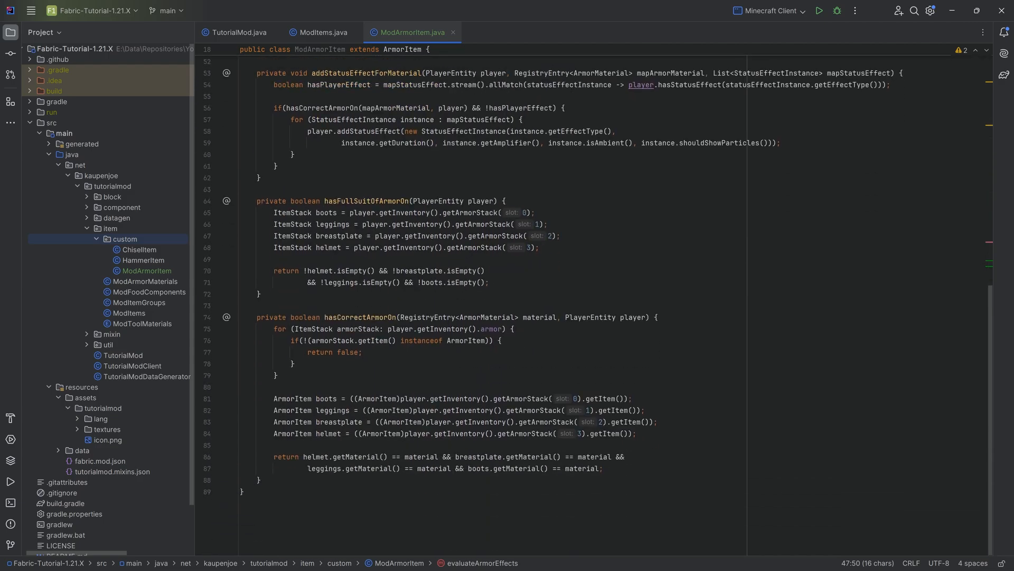
pyautogui.click(479, 464)
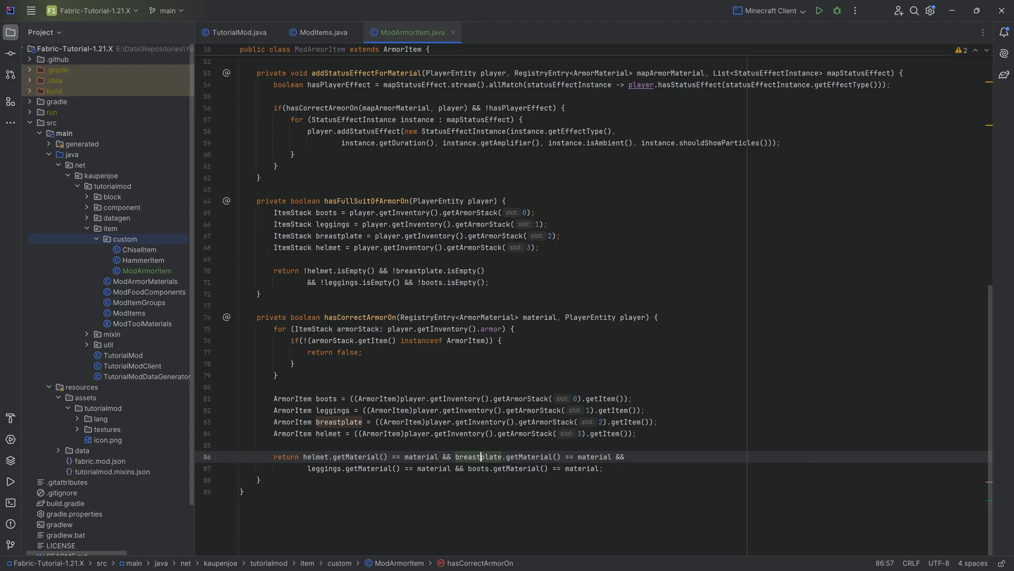
pyautogui.click(319, 468)
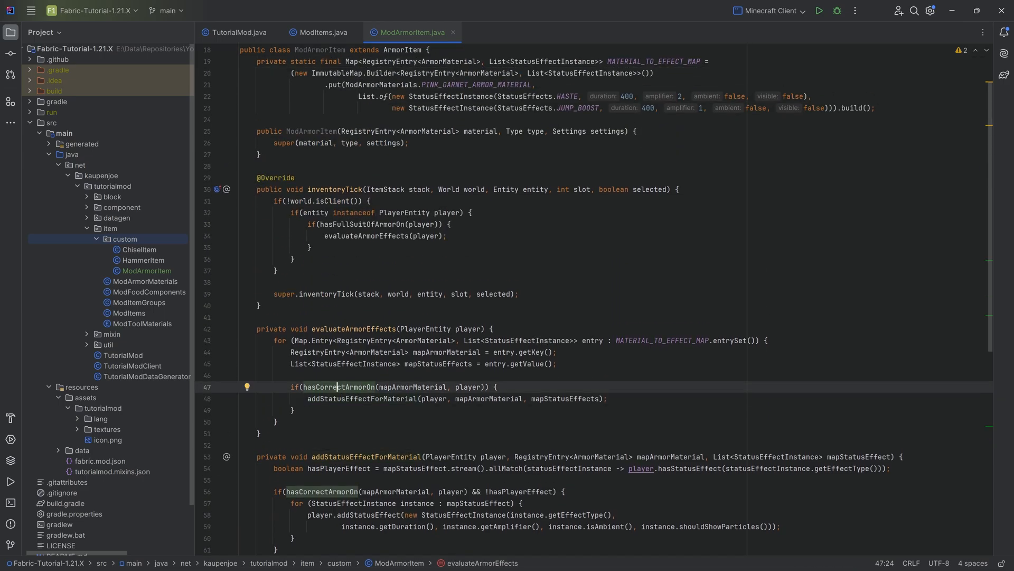
pyautogui.doubleClick(362, 406)
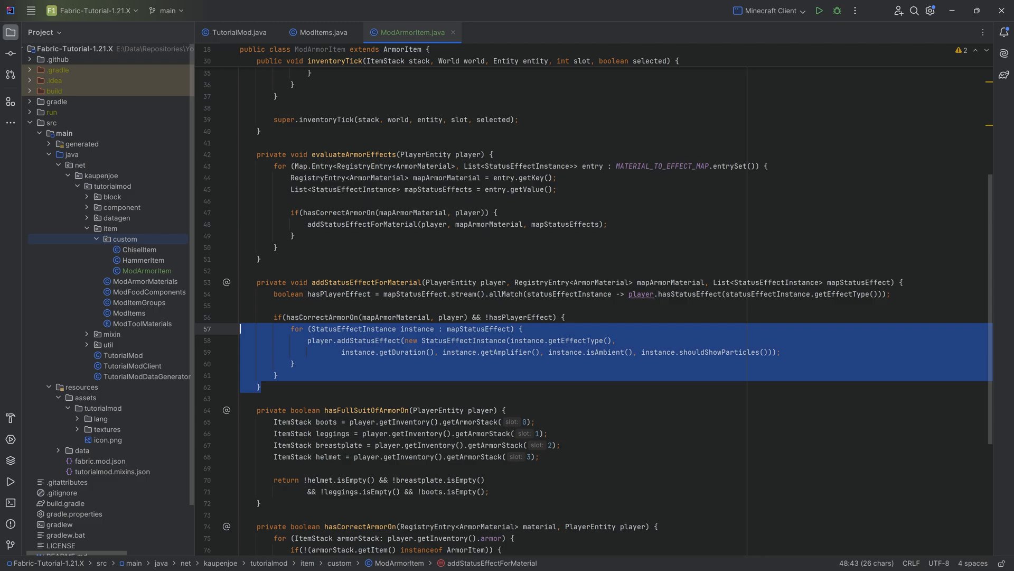
pyautogui.click(346, 282)
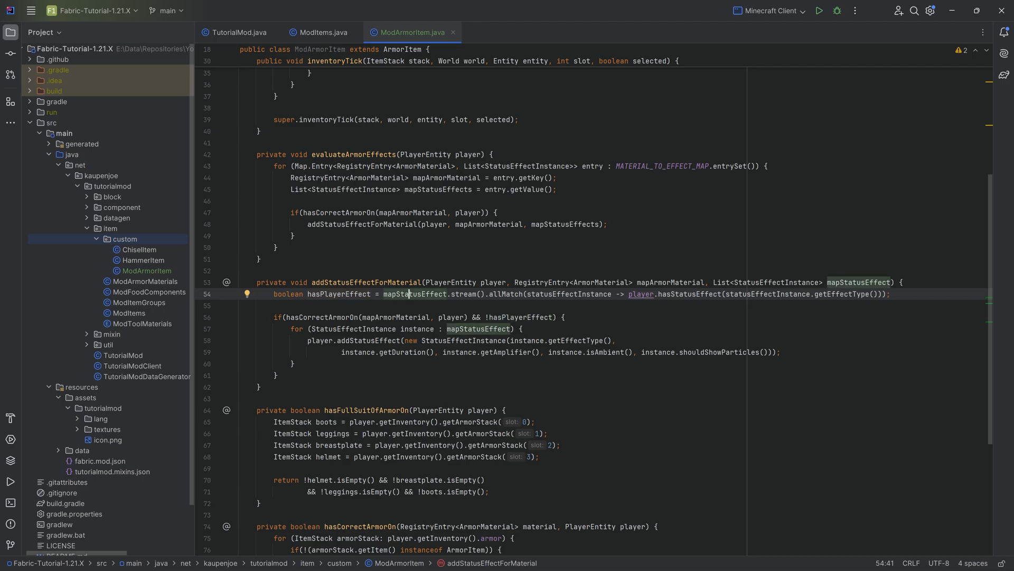
pyautogui.click(515, 294)
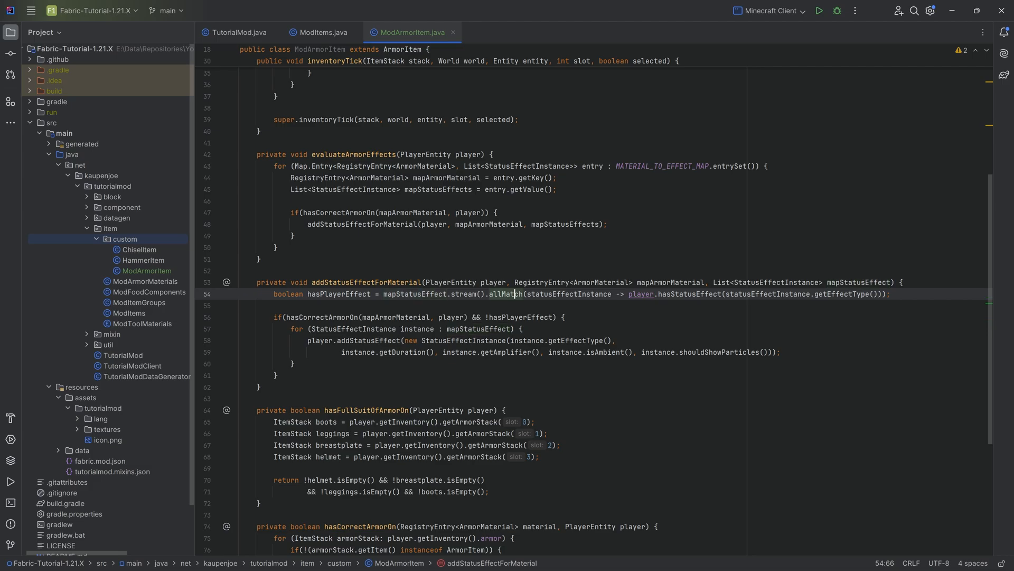
pyautogui.doubleClick(508, 297)
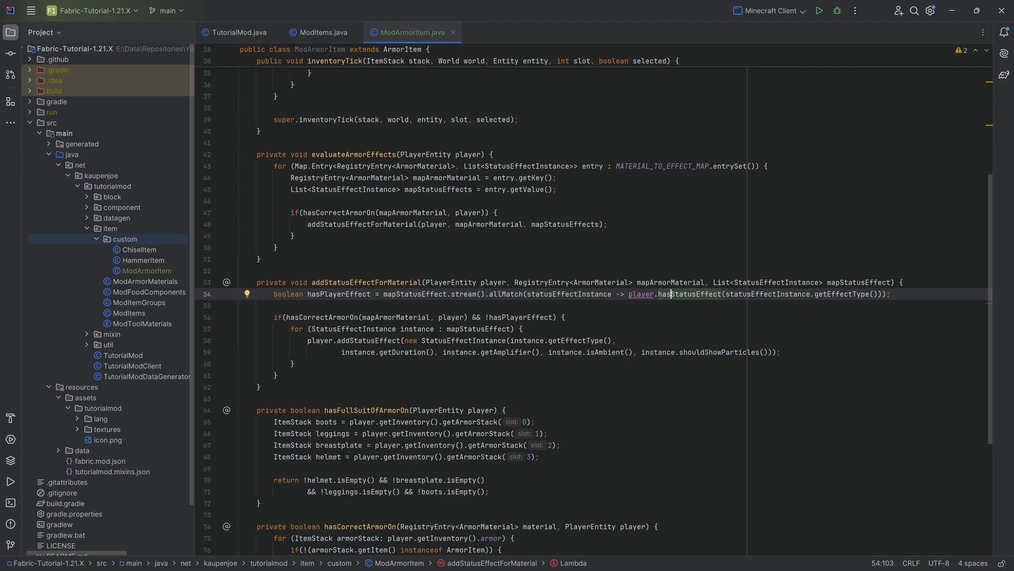
pyautogui.click(512, 299)
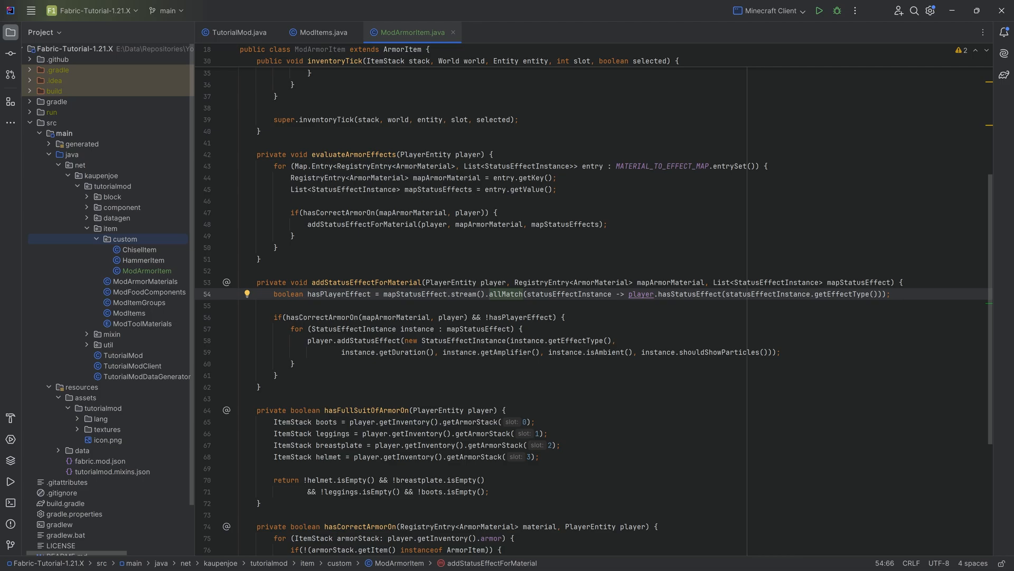
pyautogui.click(523, 319)
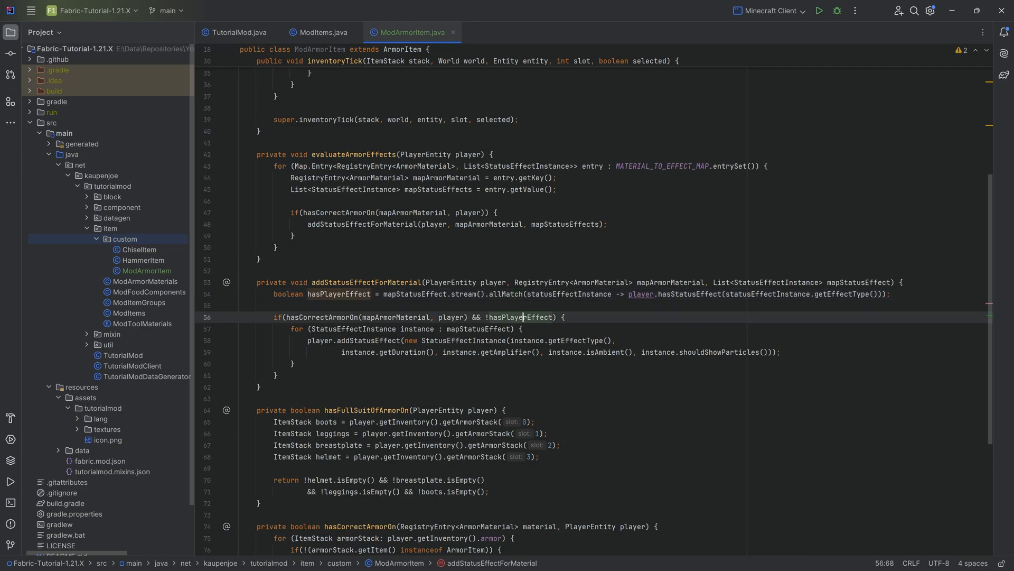
pyautogui.click(542, 317)
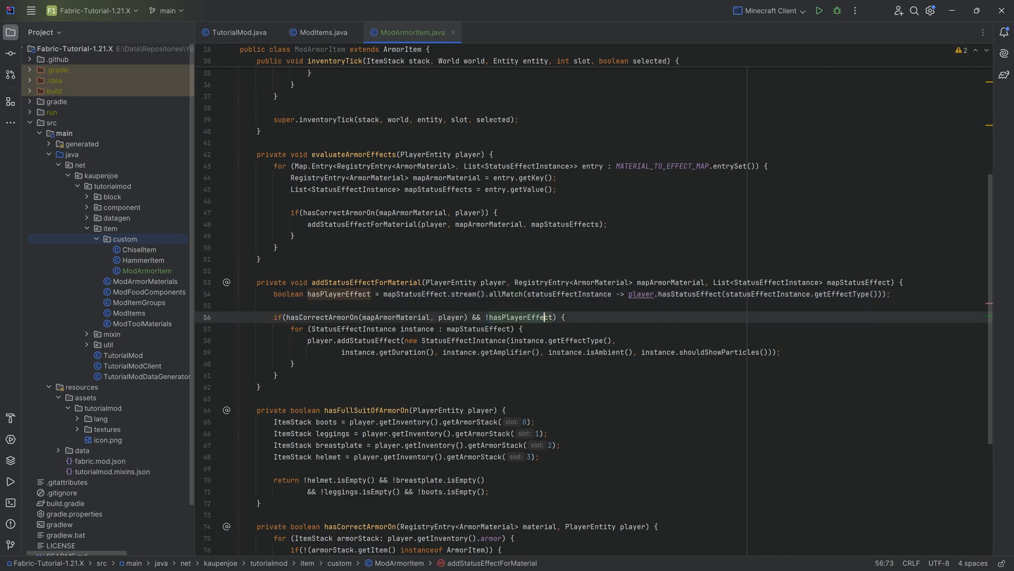
pyautogui.click(312, 329)
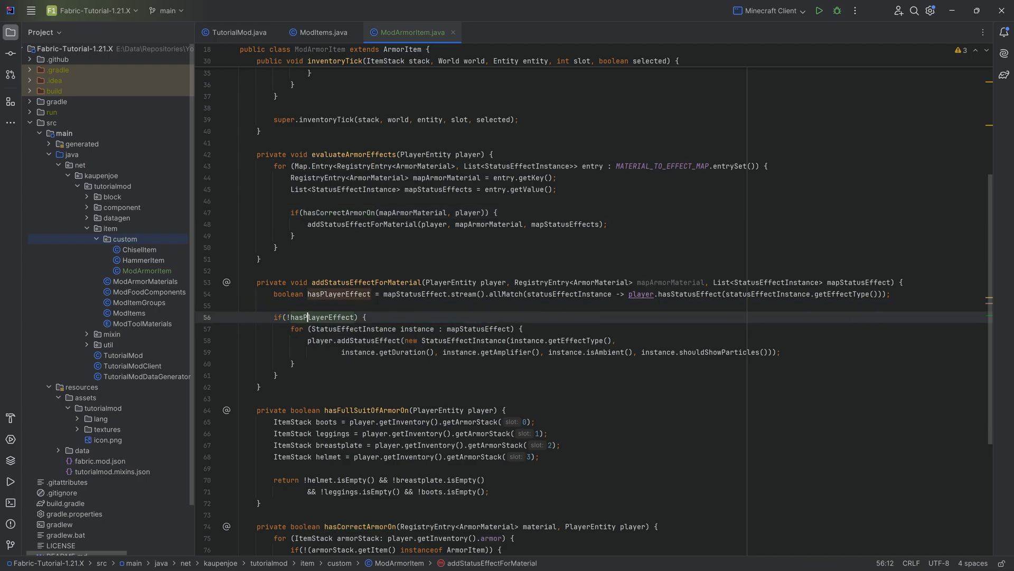
# - Review hasPlayerEffect, the addStatusEffect call and the Jump Boost effect definition in the loop
pyautogui.doubleClick(323, 317)
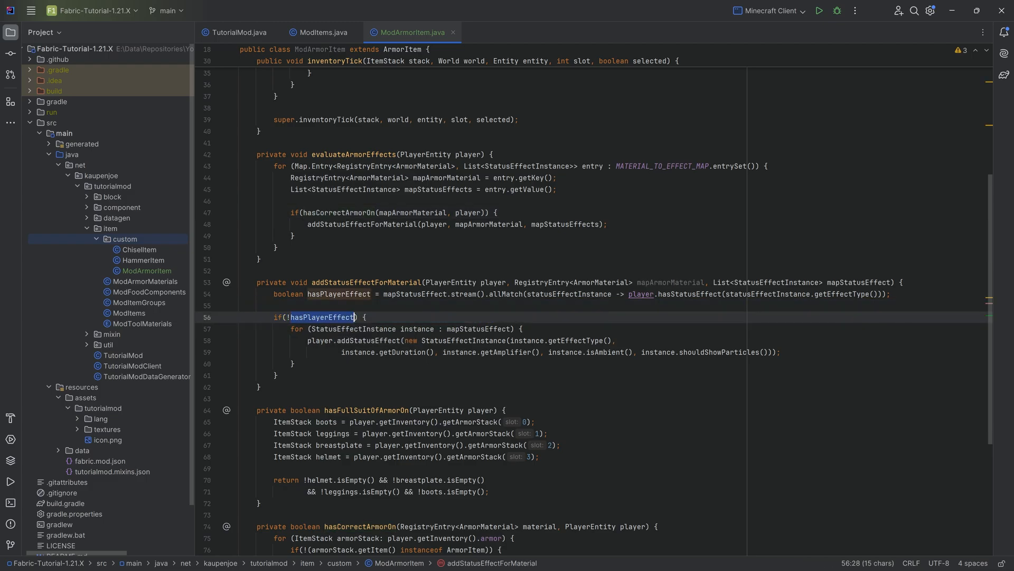
pyautogui.click(315, 317)
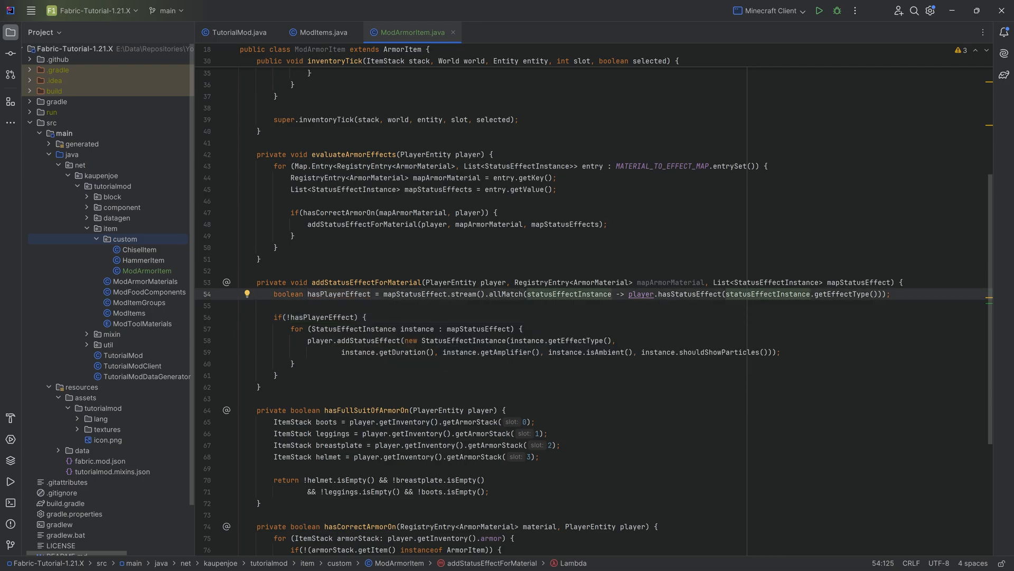
pyautogui.click(454, 341)
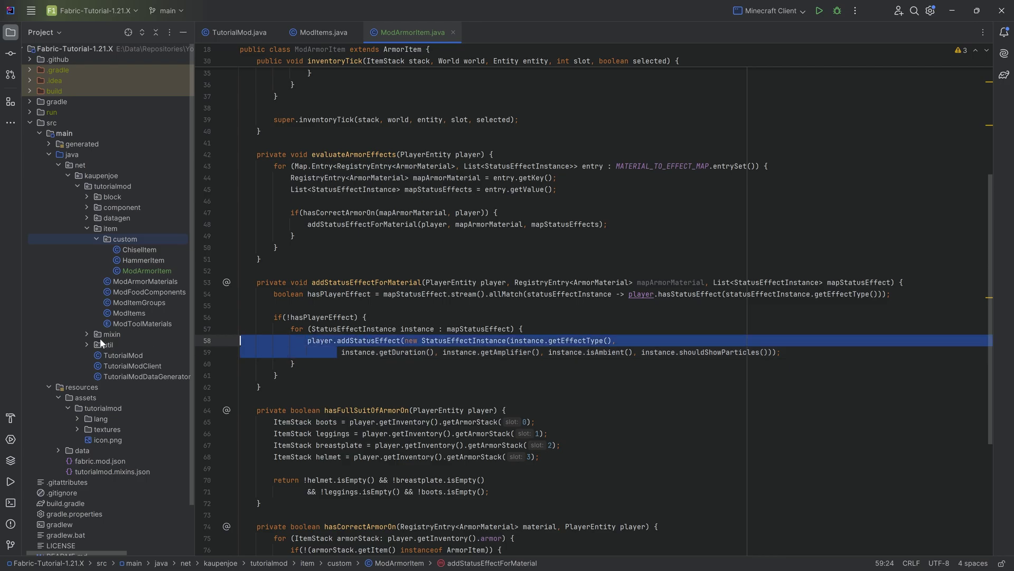
pyautogui.click(401, 328)
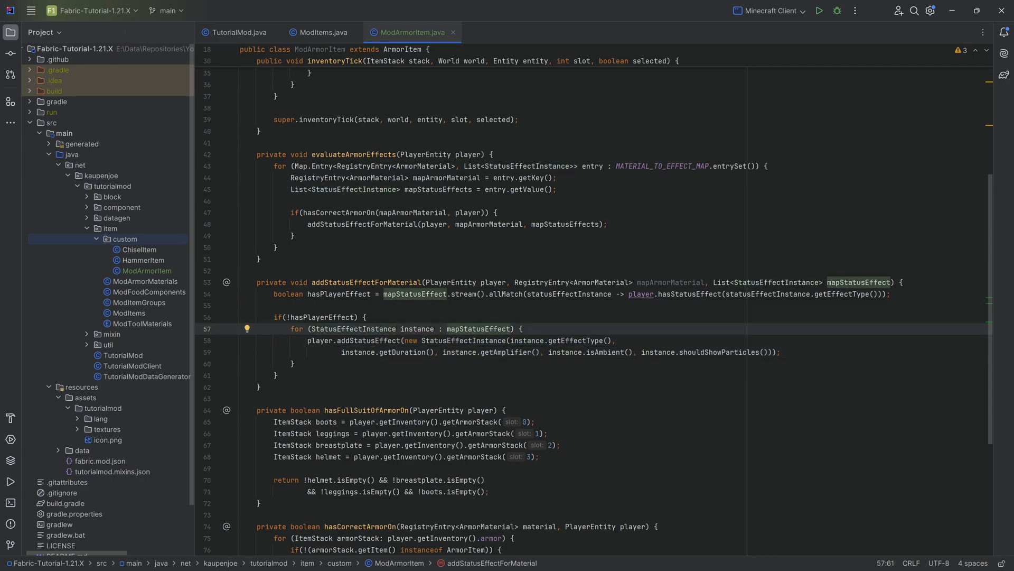
pyautogui.doubleClick(480, 329)
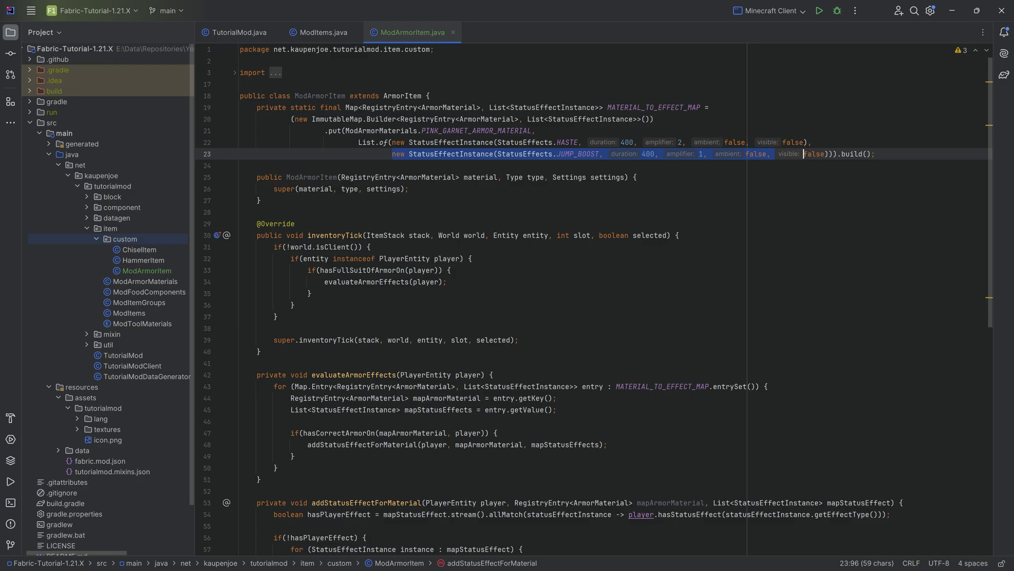
# - Inspect the copying StatusEffectInstance constructor in Minecraft source and return to ModArmorItem
pyautogui.scroll(-3)
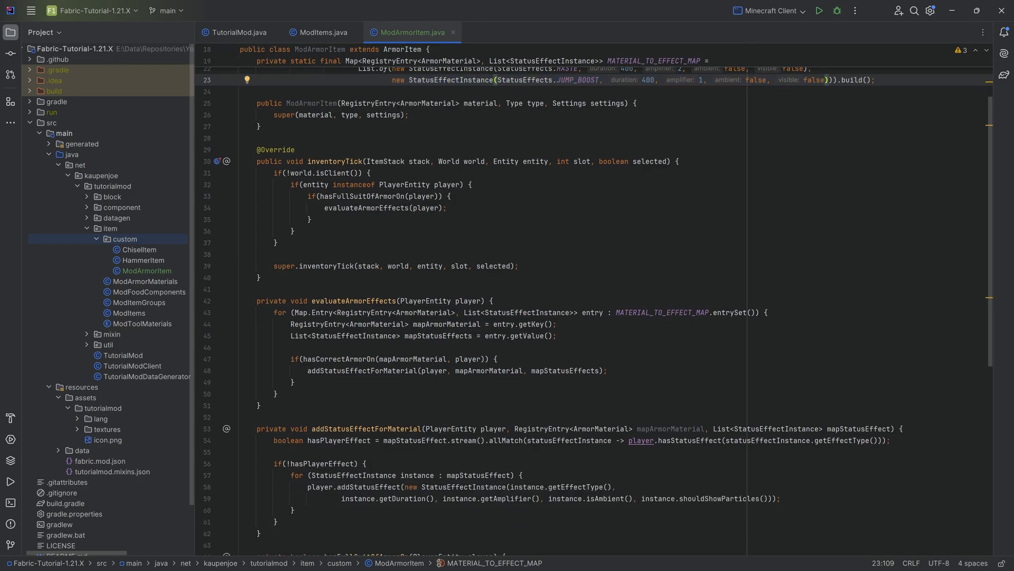
pyautogui.scroll(-3)
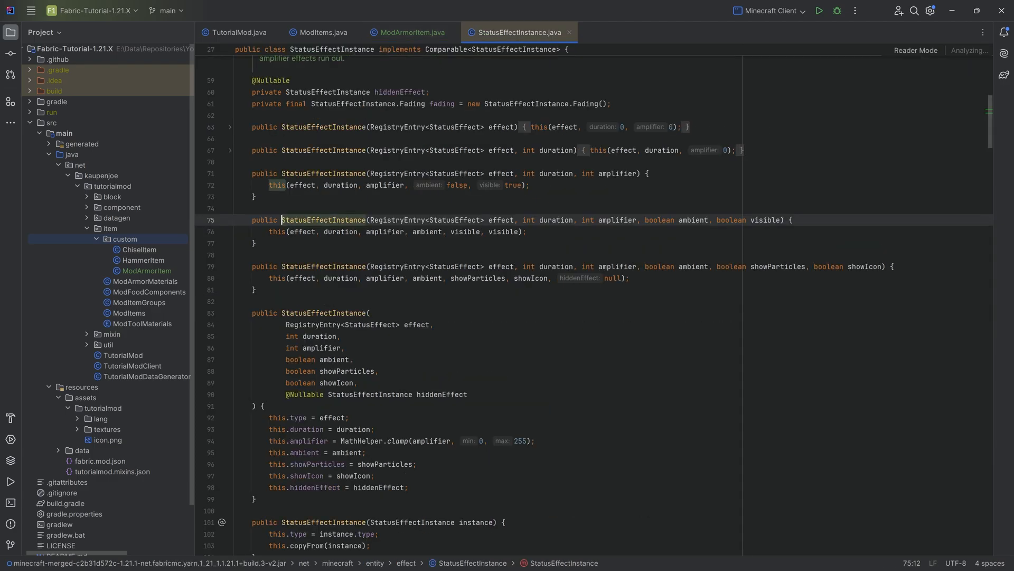
pyautogui.scroll(-3)
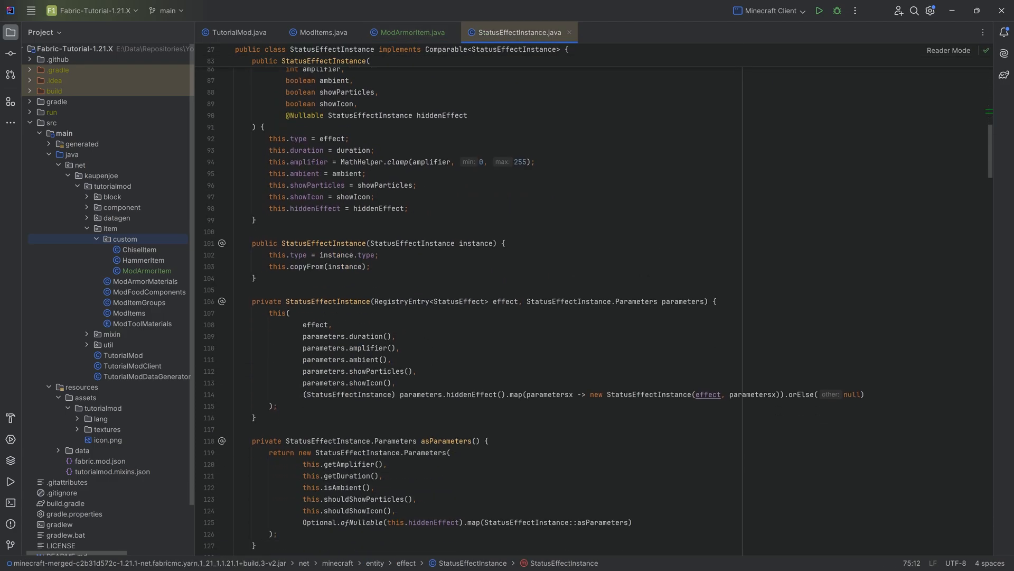
pyautogui.click(405, 244)
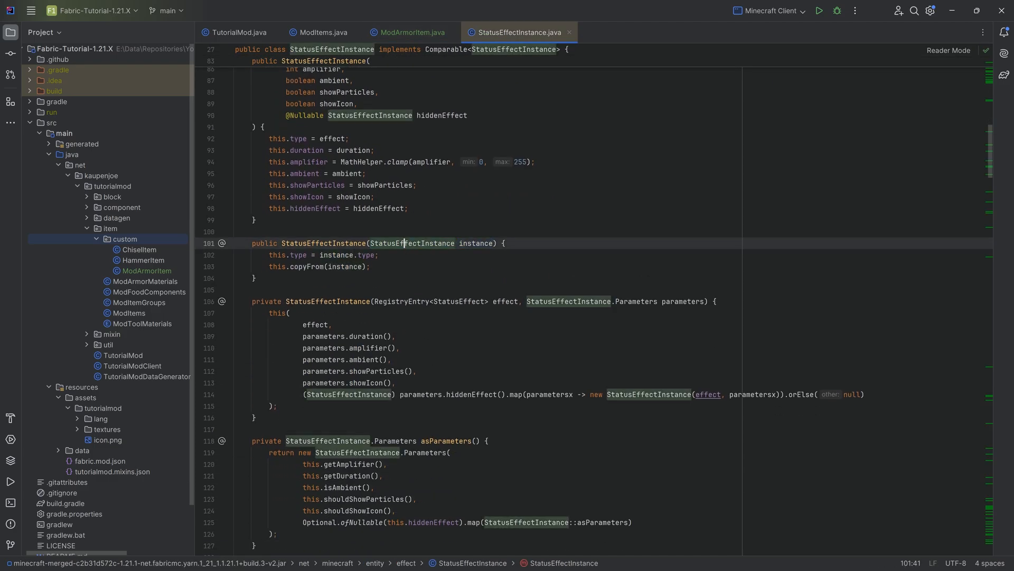
pyautogui.click(412, 32)
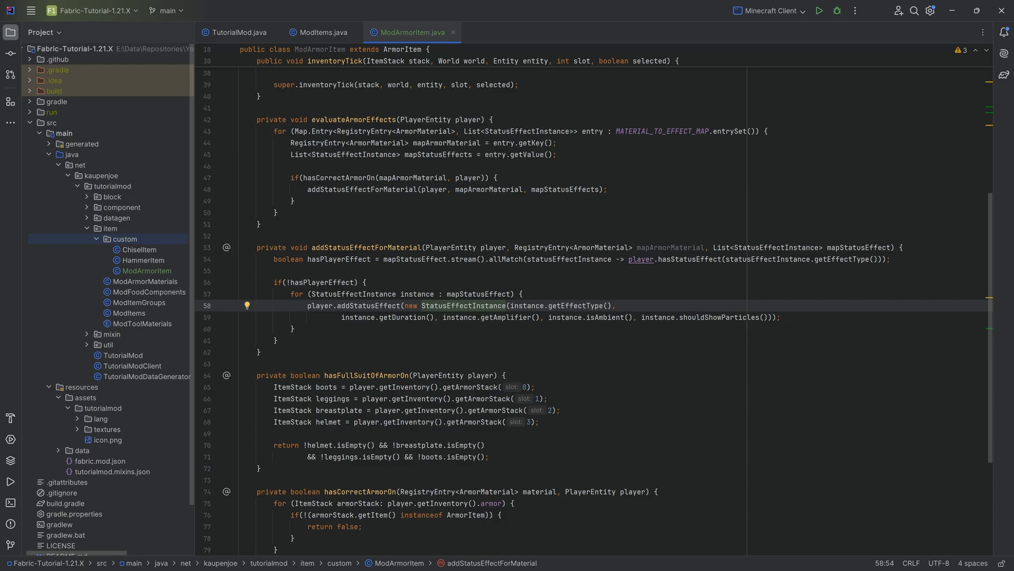
pyautogui.click(465, 305)
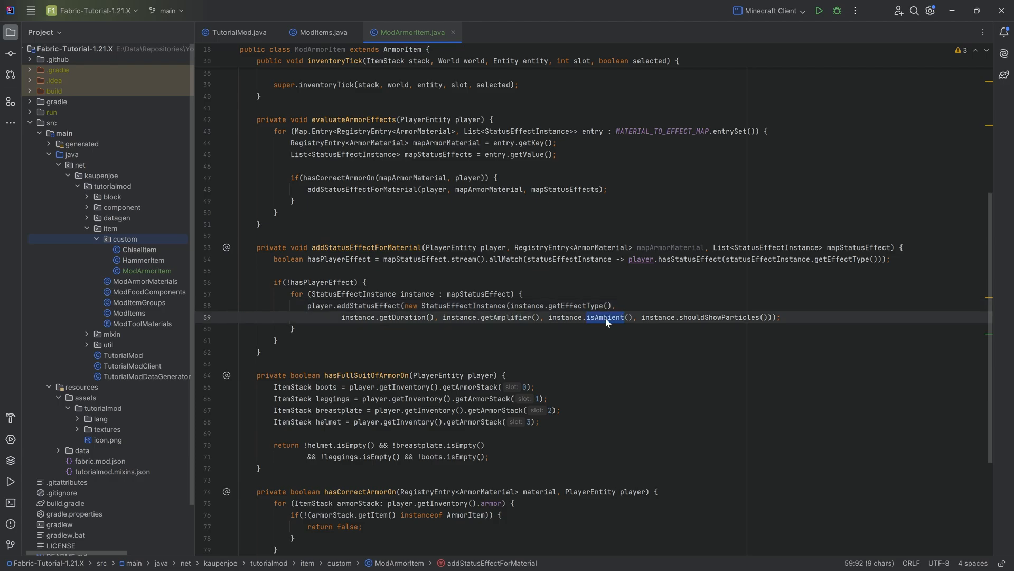
pyautogui.doubleClick(718, 317)
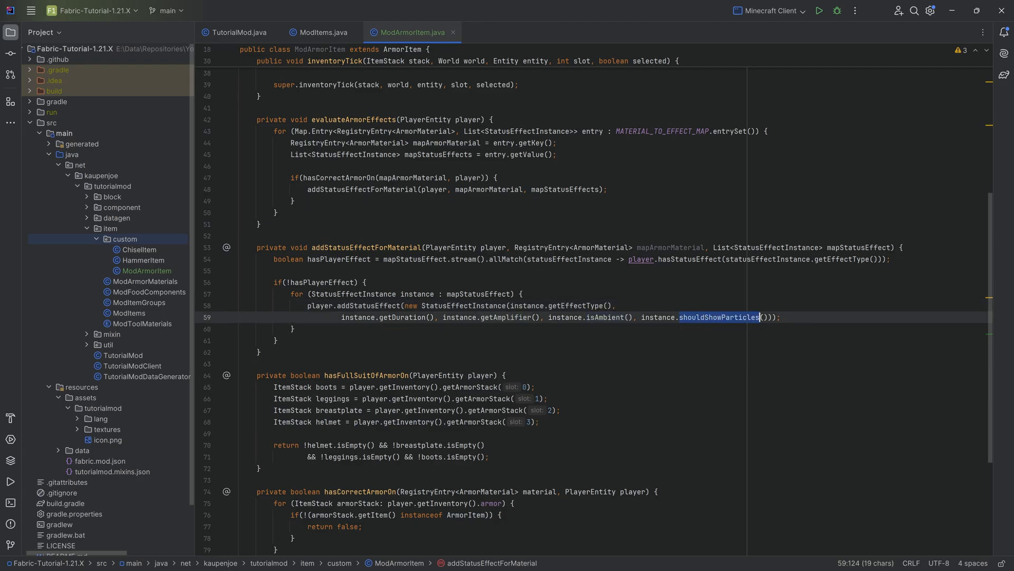
pyautogui.scroll(3)
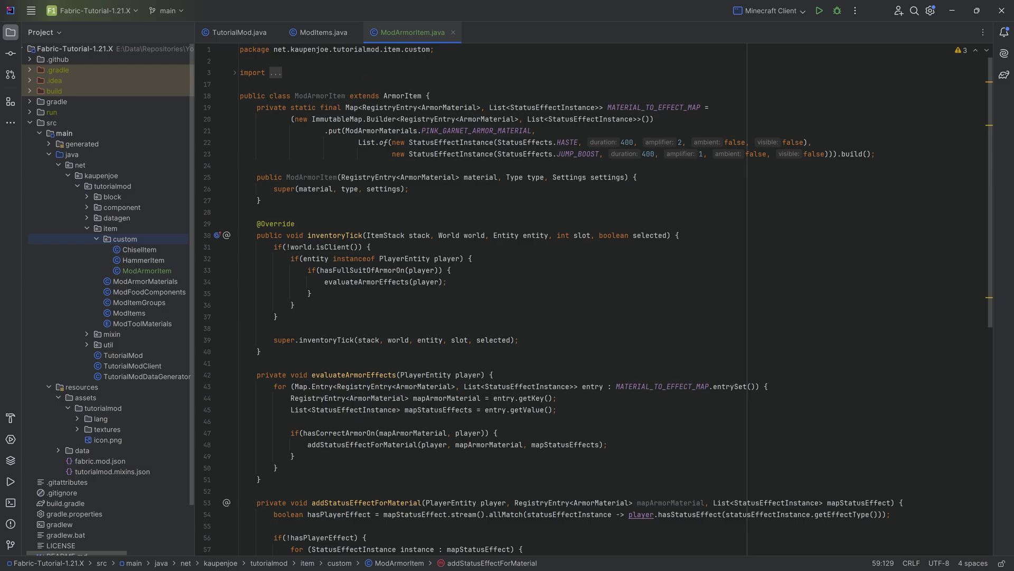
pyautogui.doubleClick(814, 155)
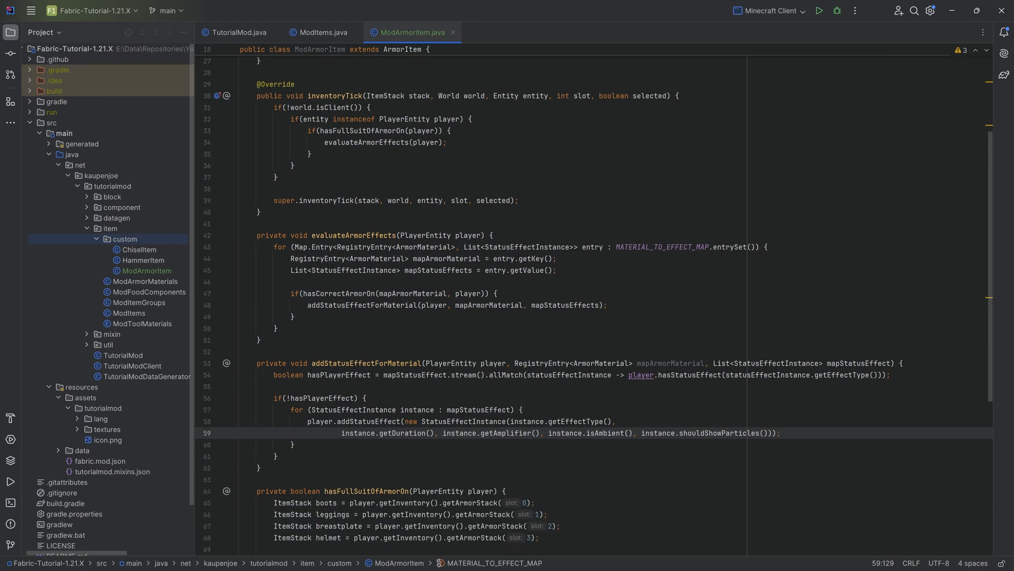
pyautogui.scroll(3)
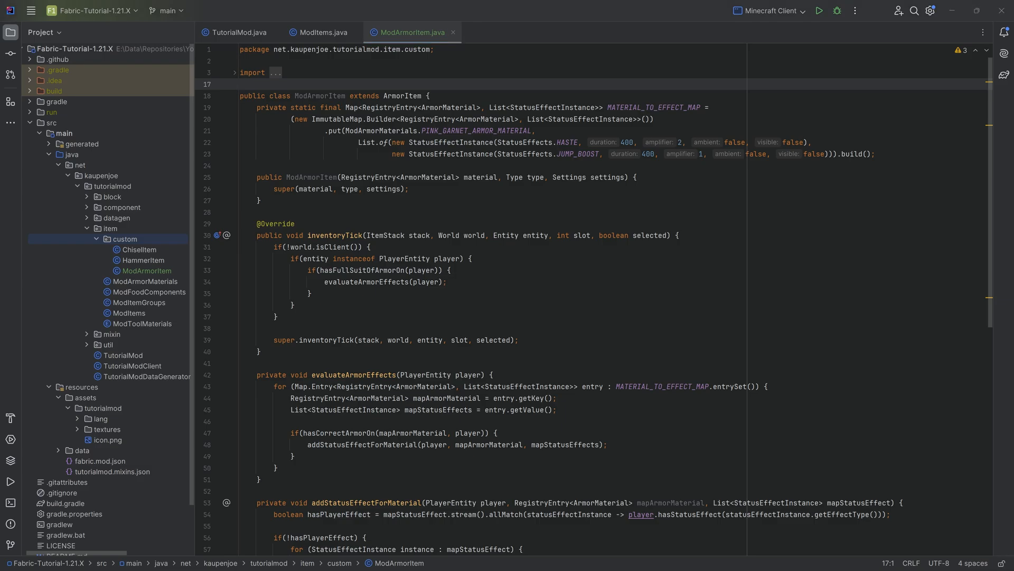
# - Review ModItems armor registrations, noting the helmet uses ModArmorItem while leggings use ArmorItem
pyautogui.click(139, 302)
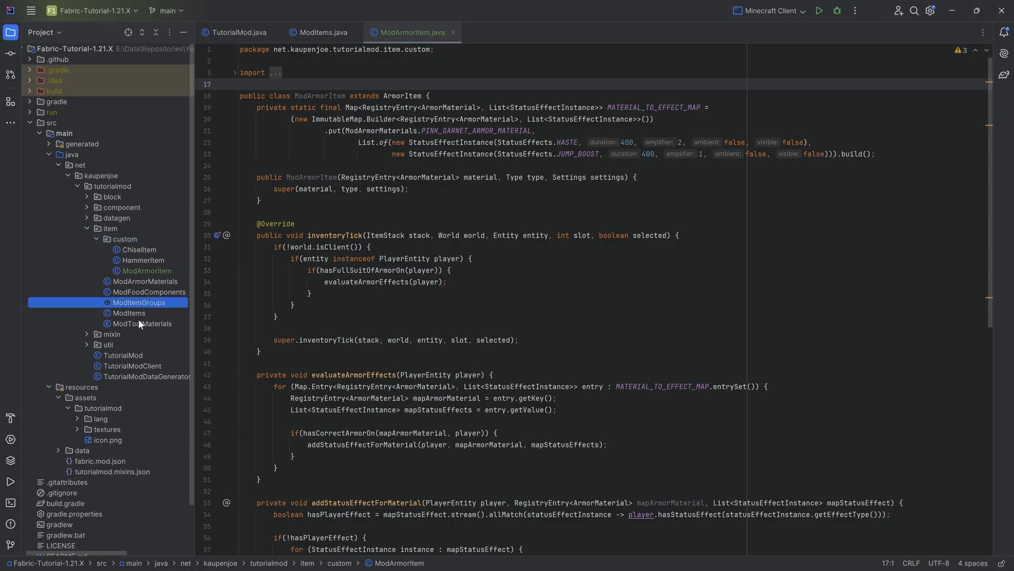
pyautogui.click(319, 32)
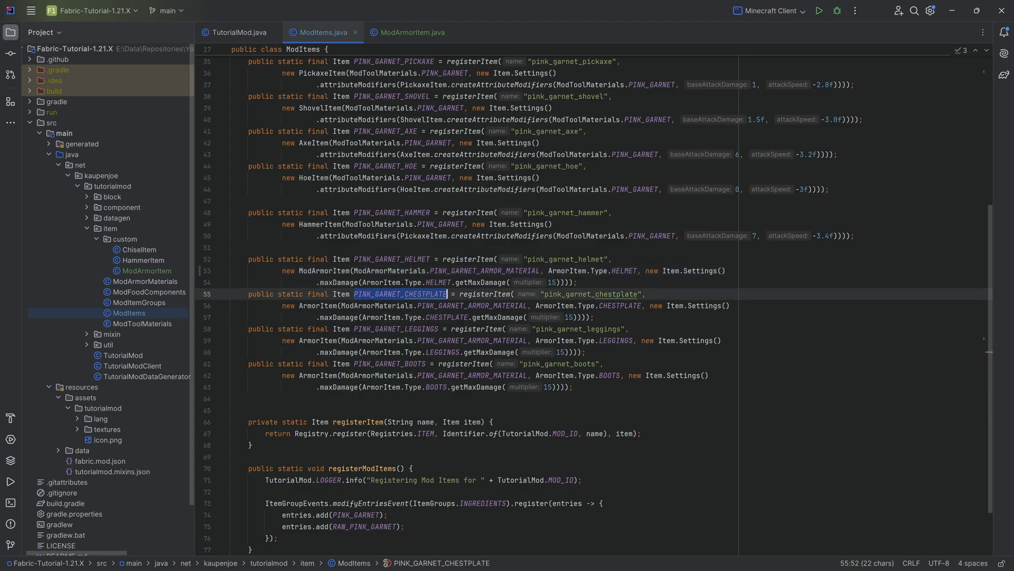
pyautogui.click(409, 363)
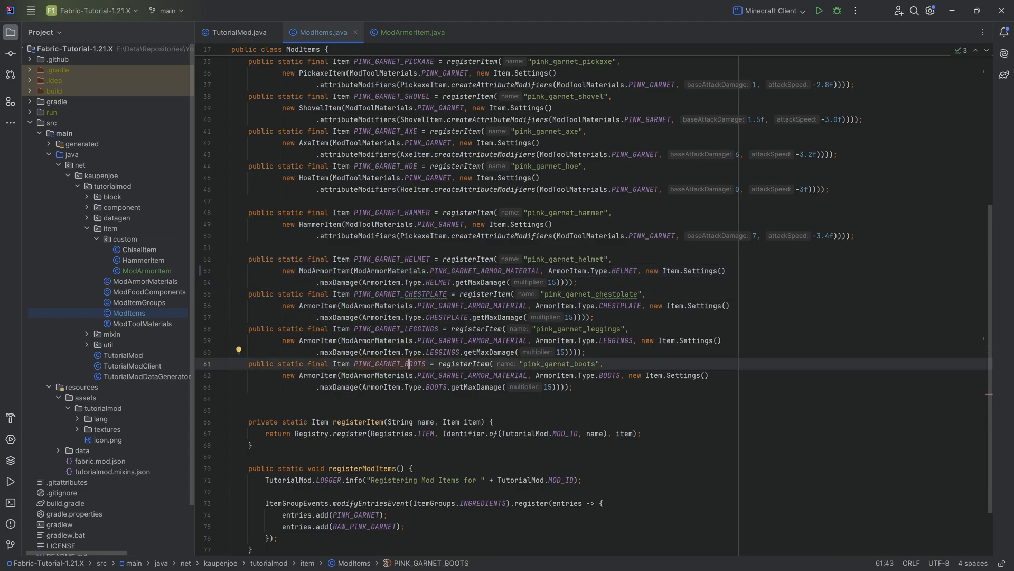
pyautogui.click(383, 331)
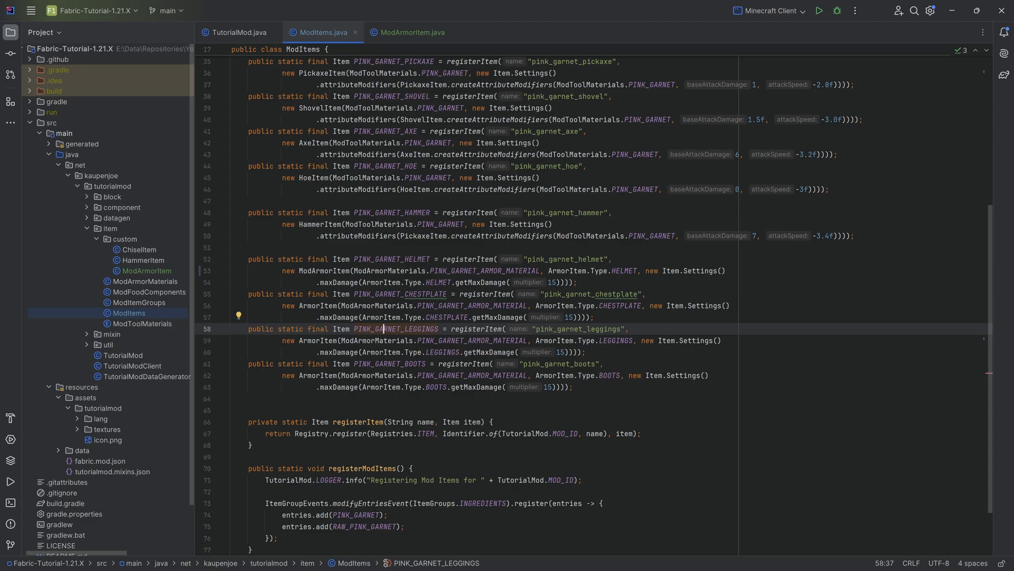
pyautogui.click(313, 364)
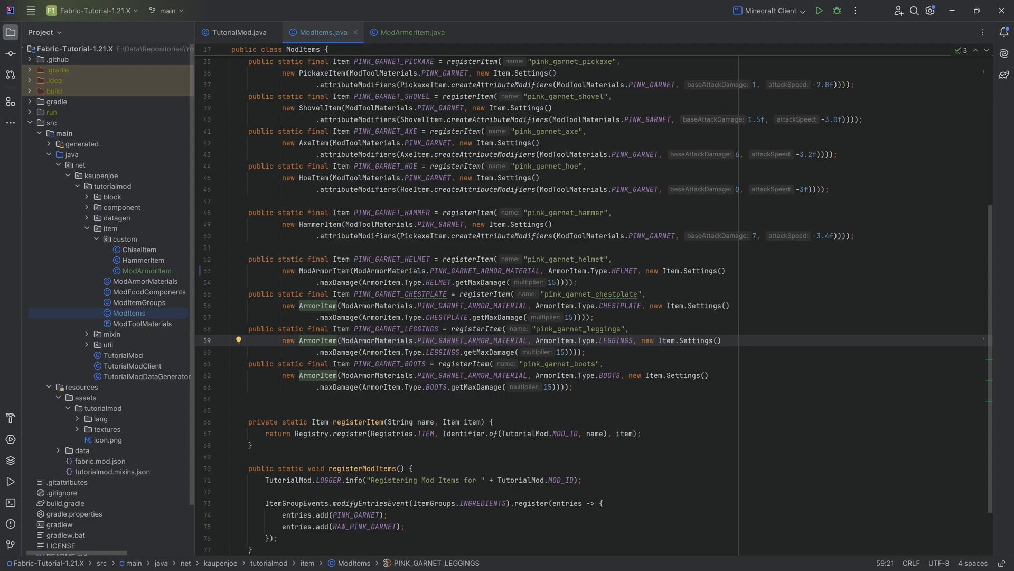
pyautogui.click(336, 271)
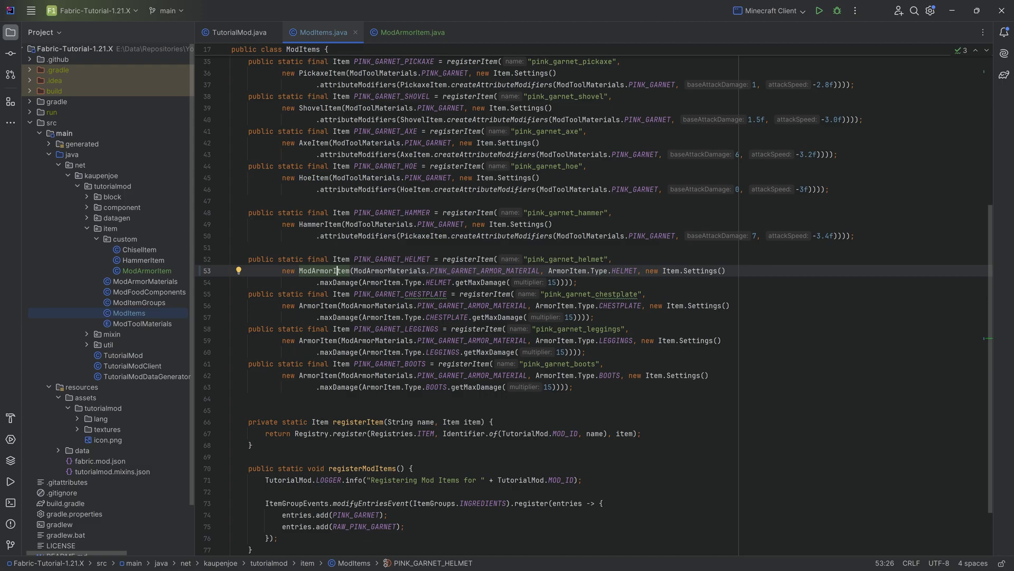
# - Switch between ModArmorItem and ModItems, then launch the Minecraft client to test the armor
pyautogui.click(411, 32)
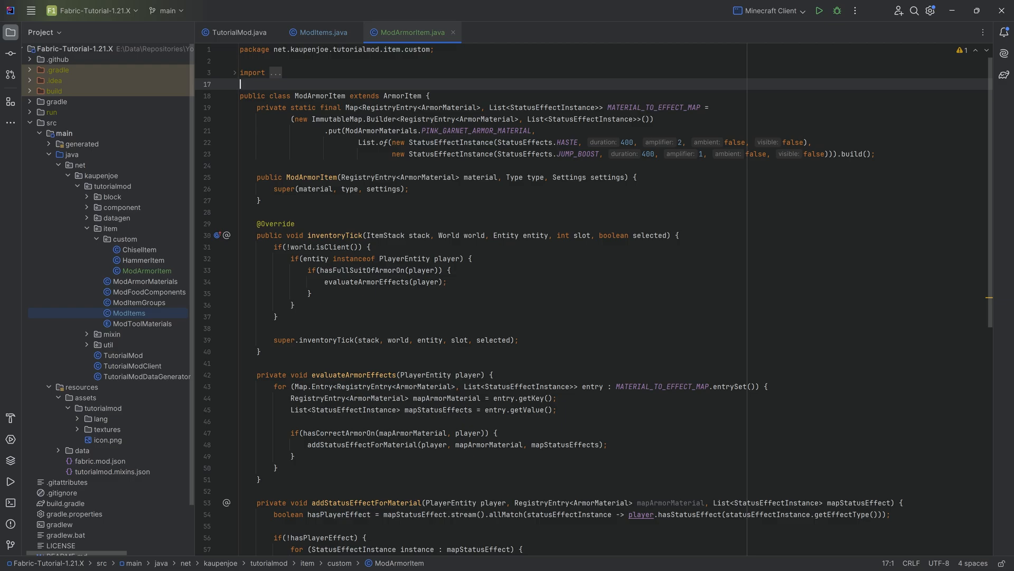
pyautogui.click(321, 33)
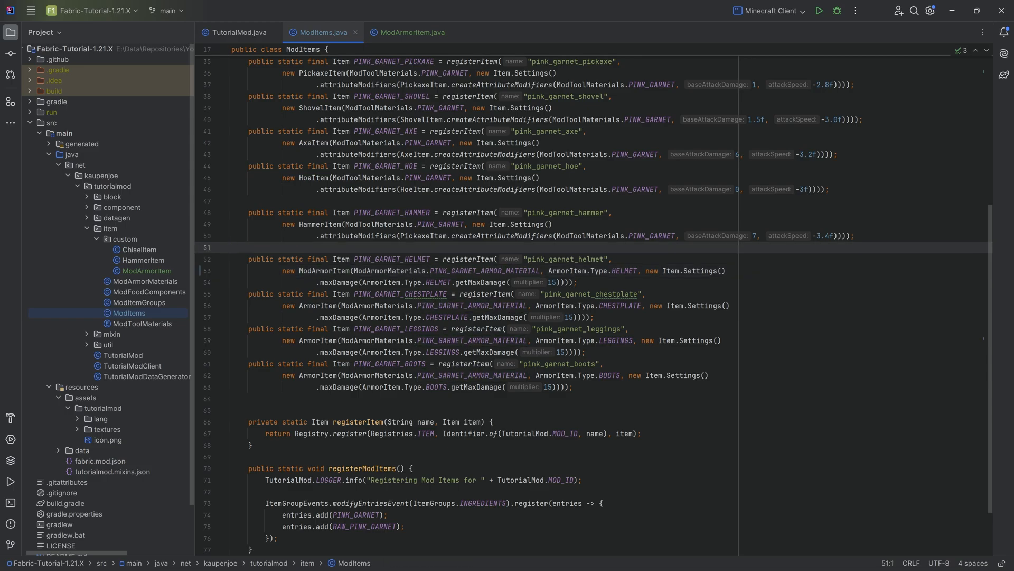
pyautogui.click(233, 250)
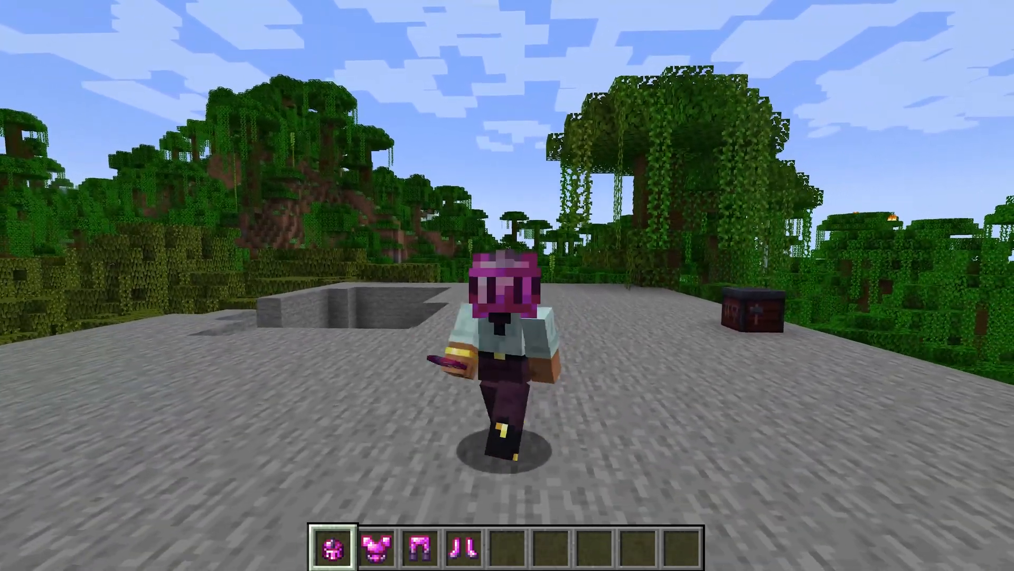
# - Equip the pink garnet boots and check the inventory shows Haste III and Jump Boost II active
pyautogui.press('4')
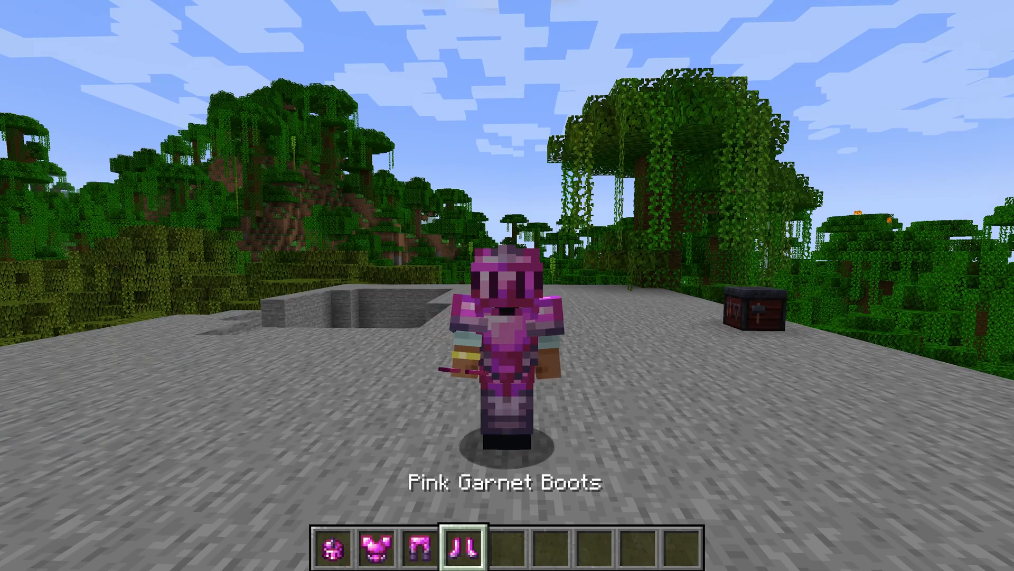
pyautogui.press('e')
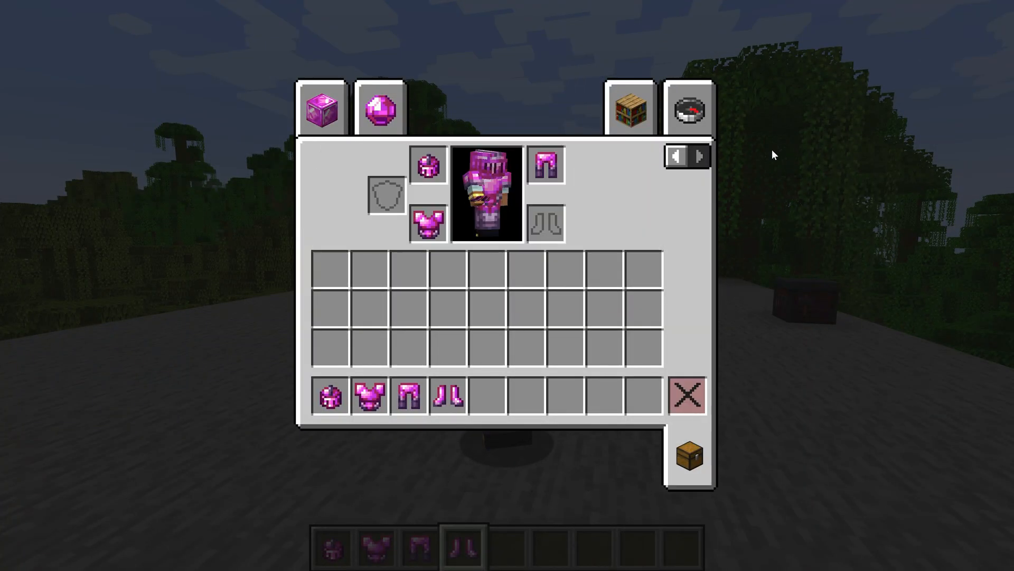
pyautogui.press('Escape')
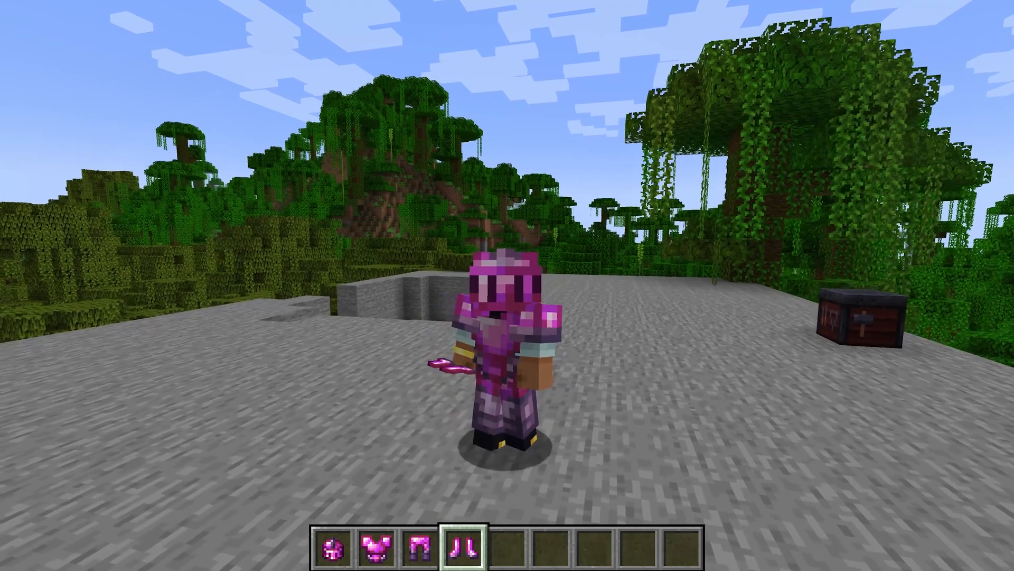
pyautogui.press('e')
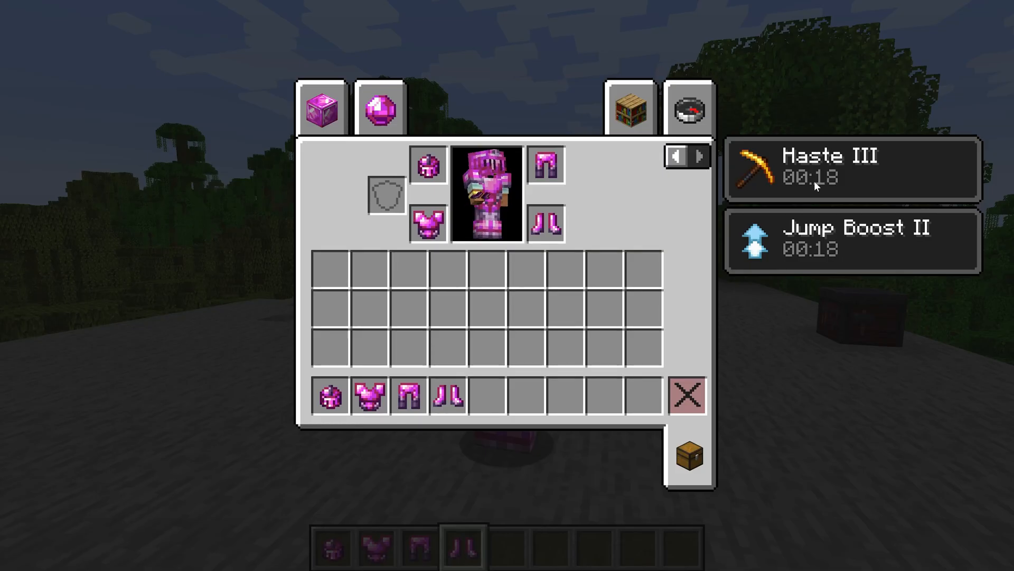
pyautogui.moveTo(961, 175)
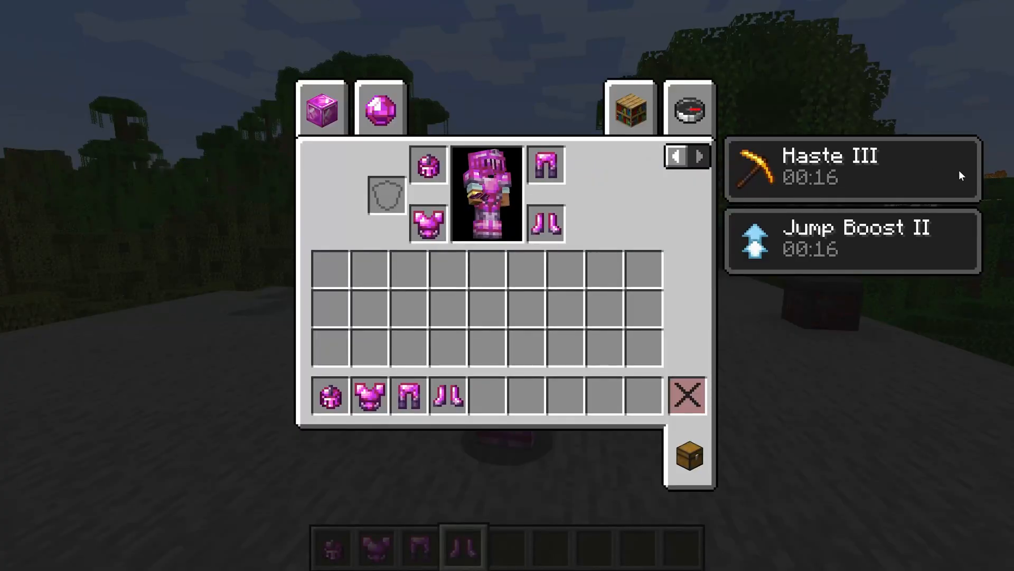
pyautogui.press('Escape')
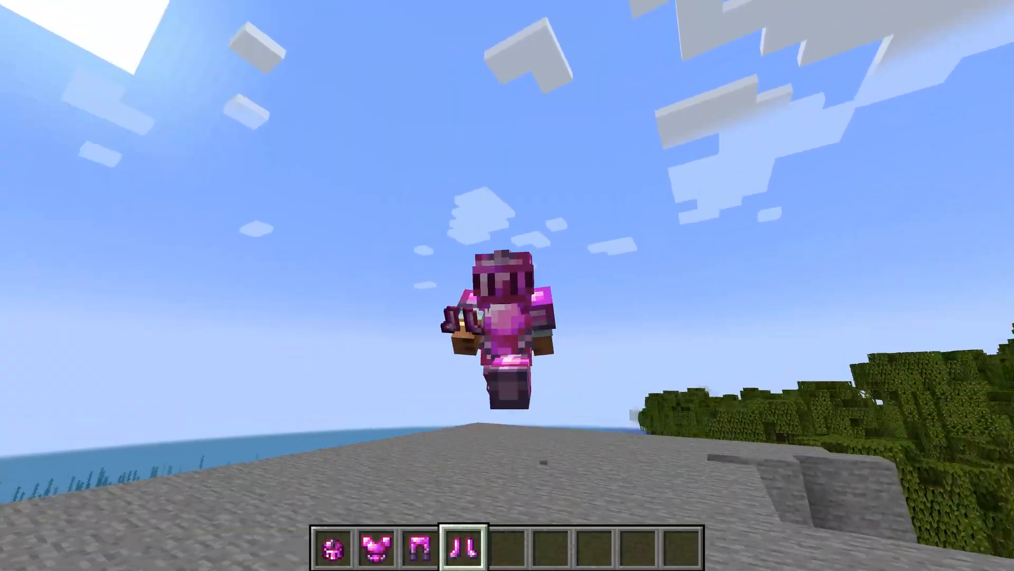
pyautogui.press('e')
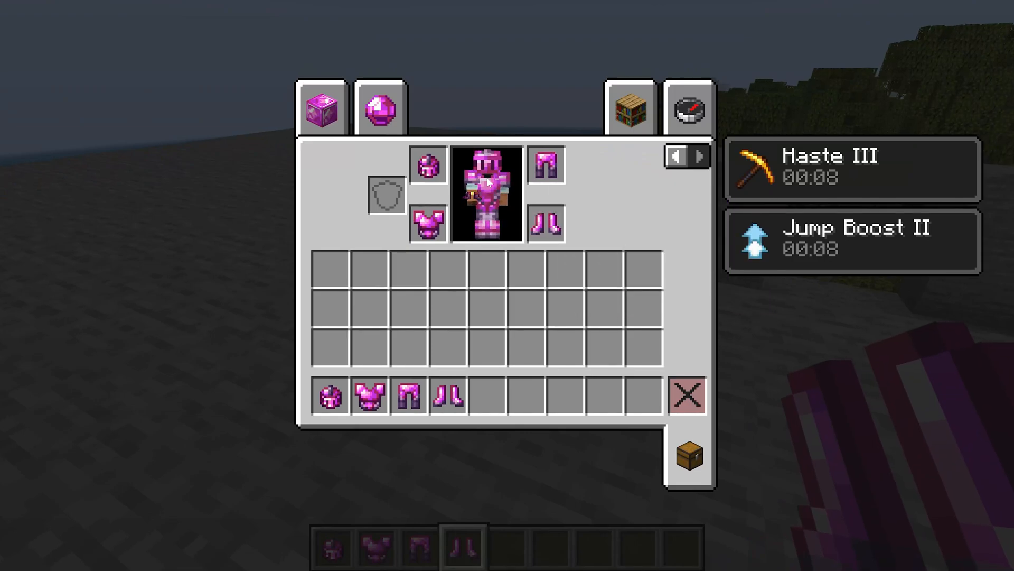
# - Remove and re-equip the chestplate, then verify Haste III and Jump Boost II timers renewed
pyautogui.click(426, 221)
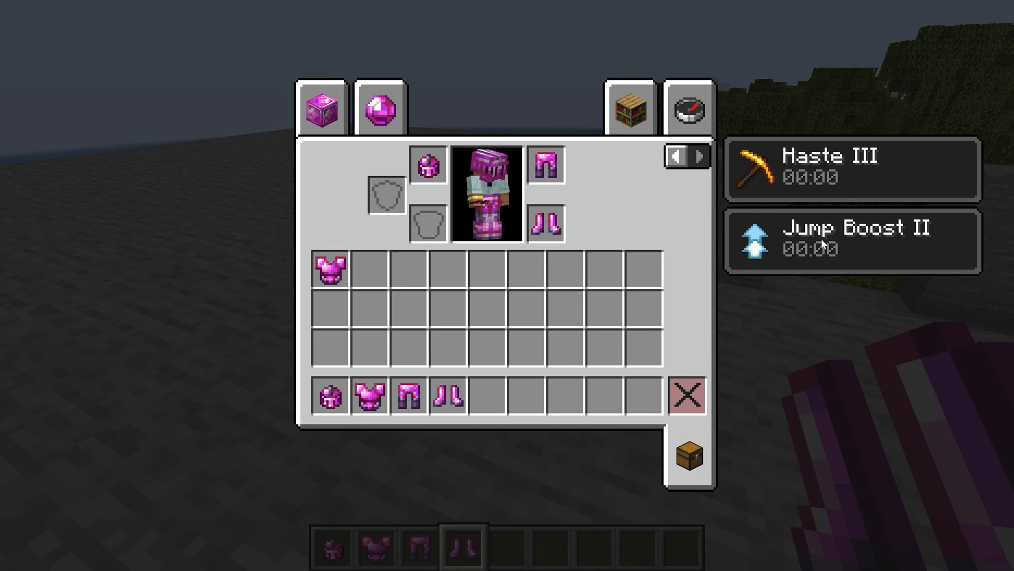
pyautogui.moveTo(329, 271)
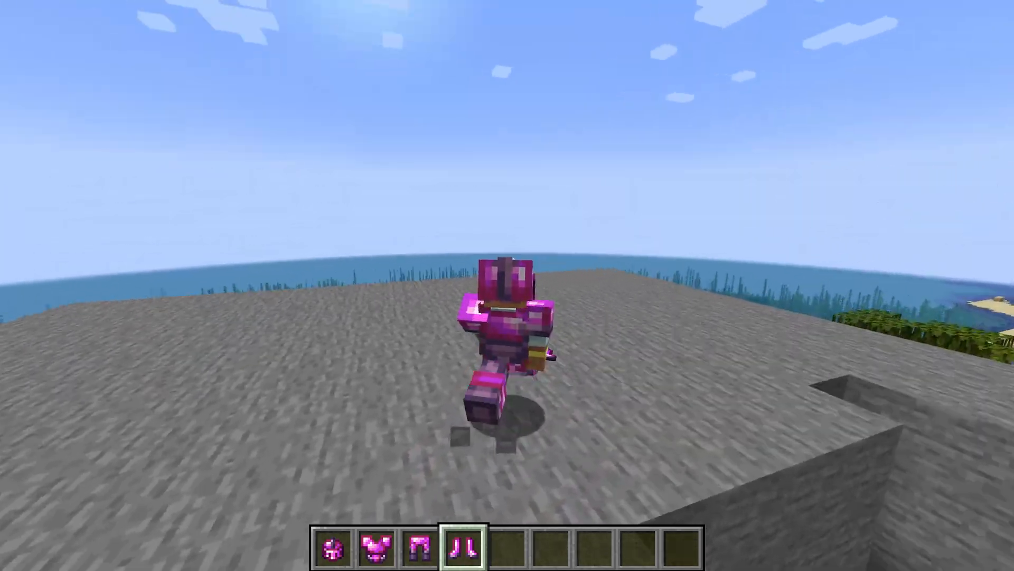
pyautogui.press('e')
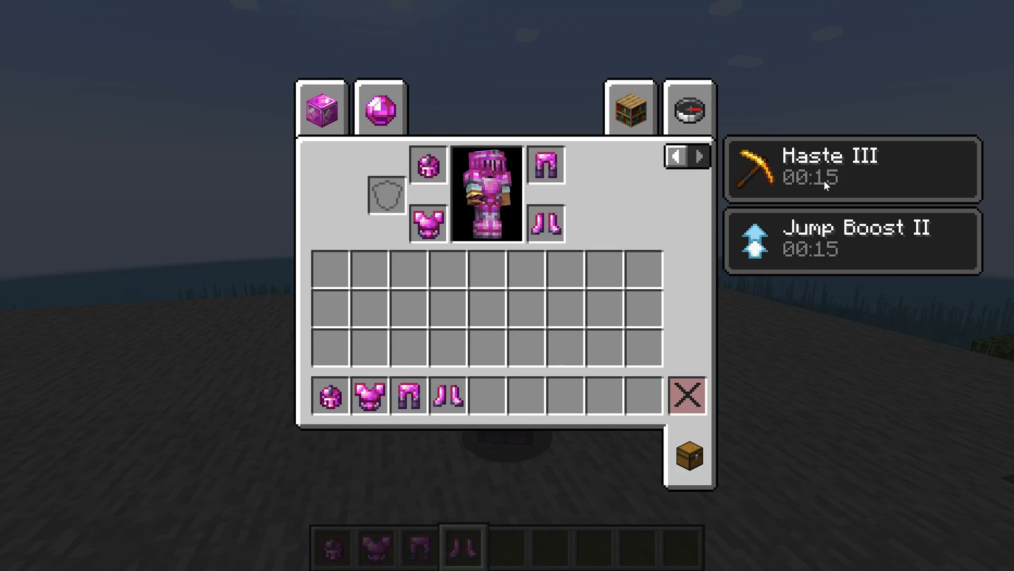
pyautogui.moveTo(752, 209)
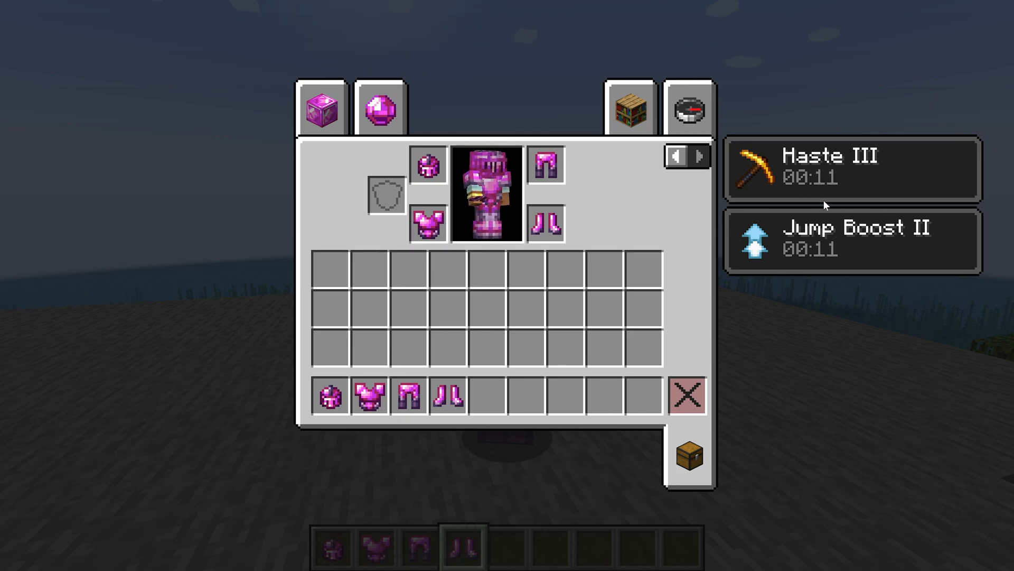
pyautogui.moveTo(742, 208)
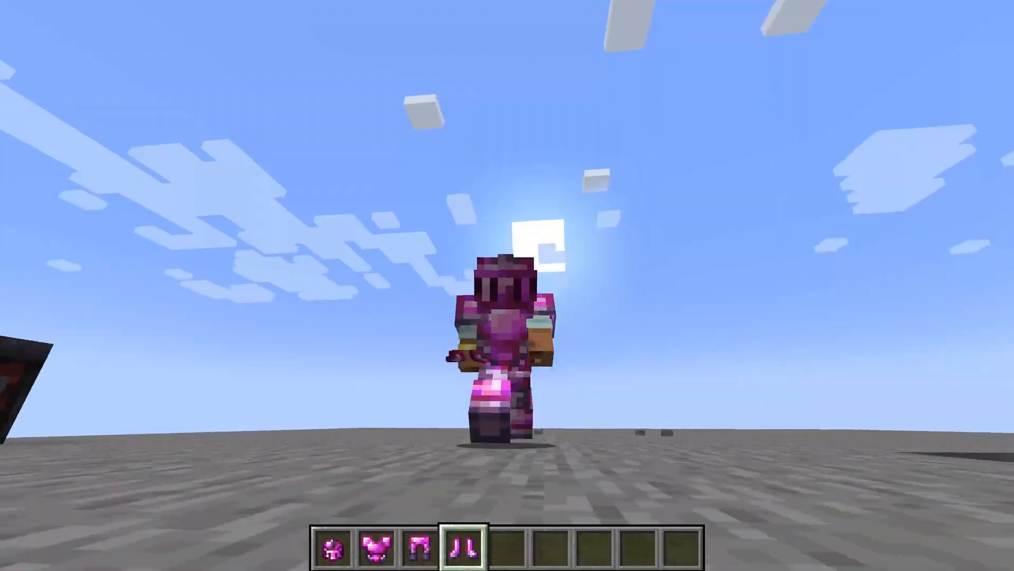
pyautogui.press('e')
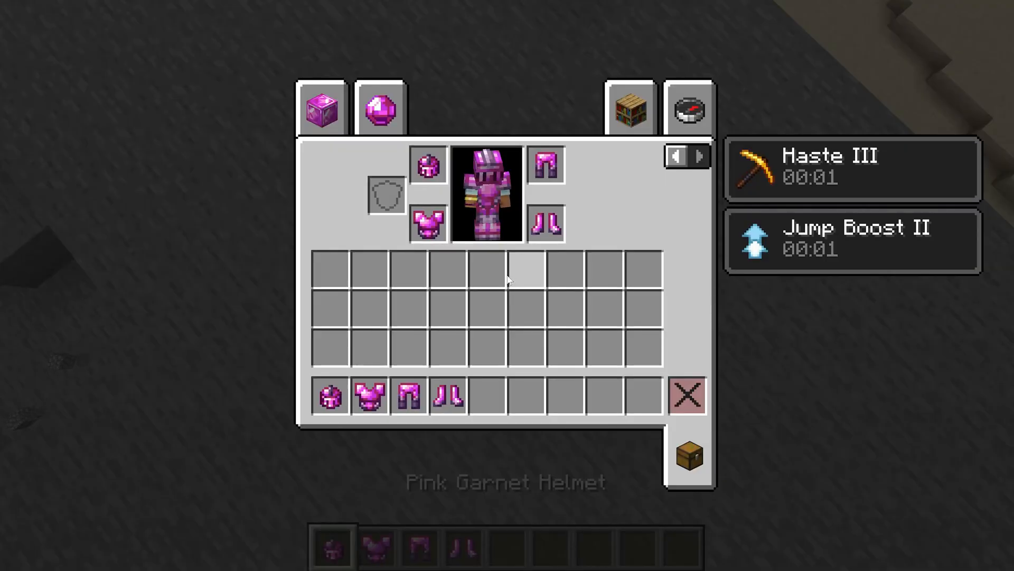
pyautogui.press('Escape')
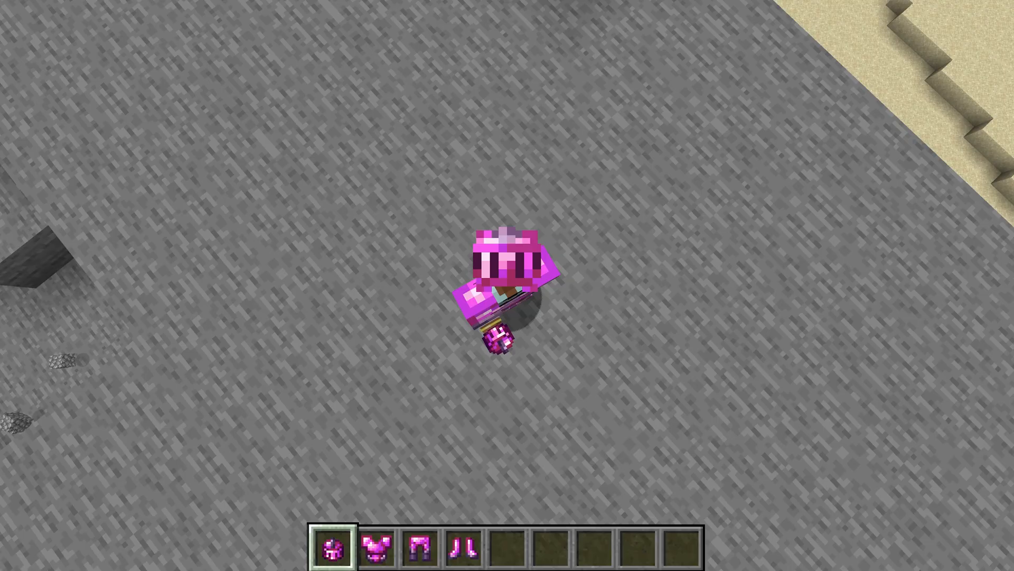